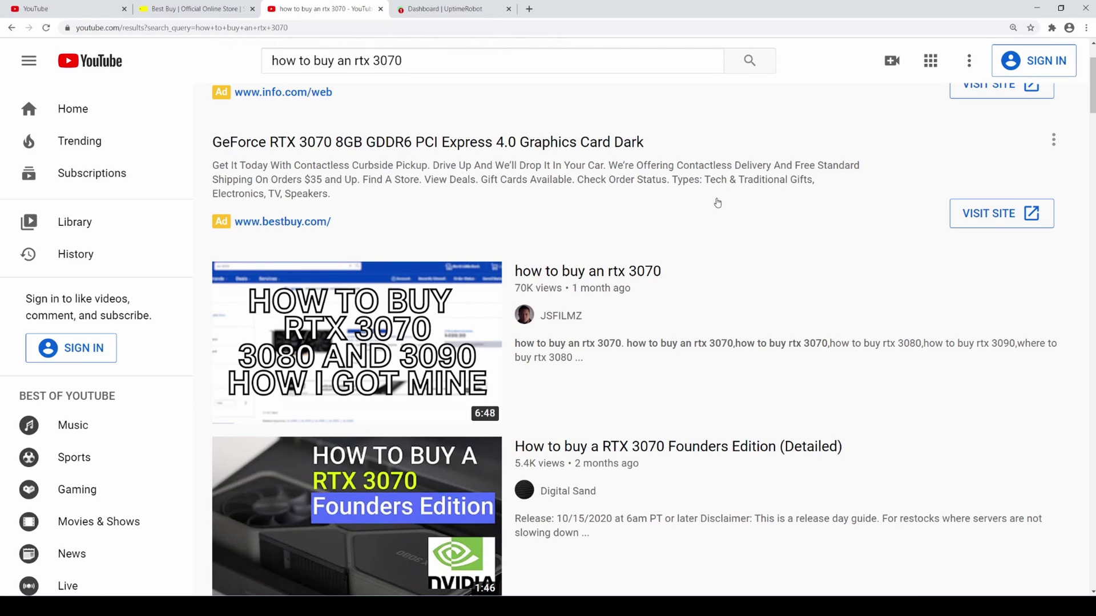
mouse_move(697, 255)
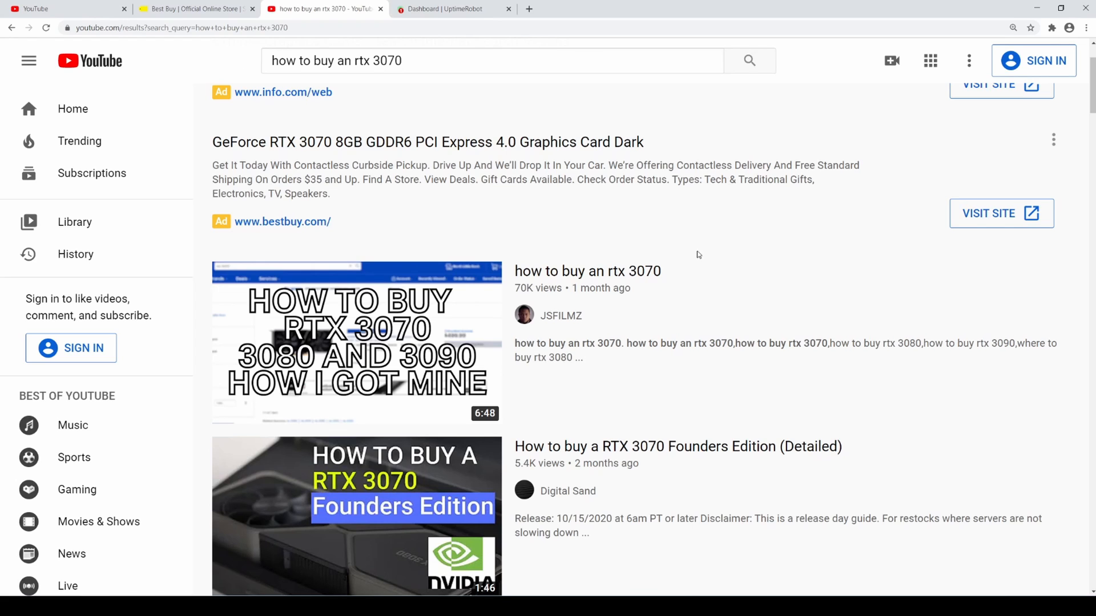
mouse_move(357, 342)
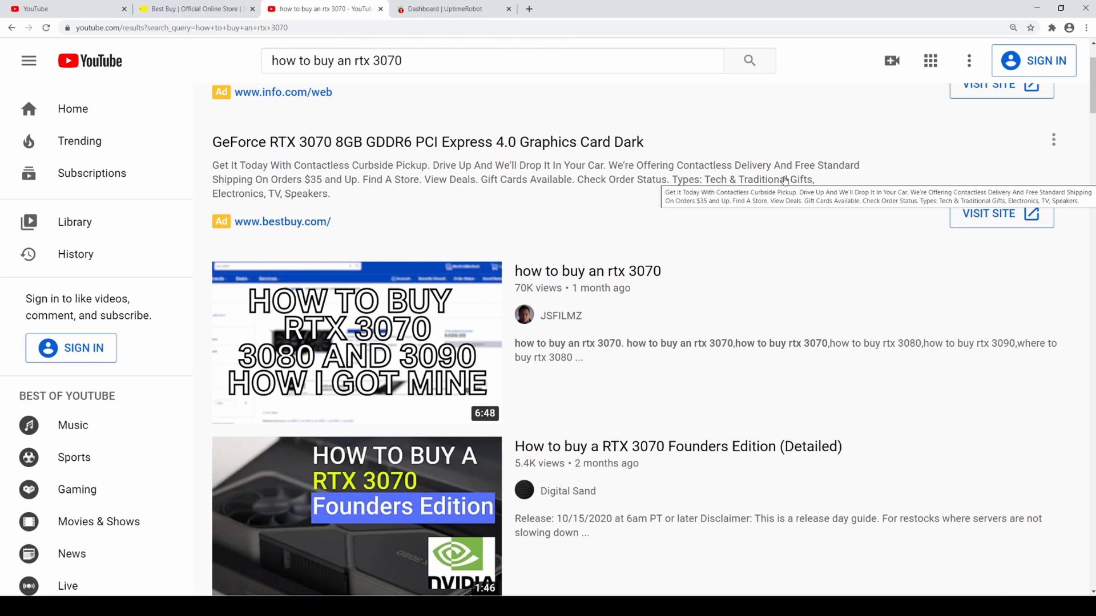
mouse_move(309, 24)
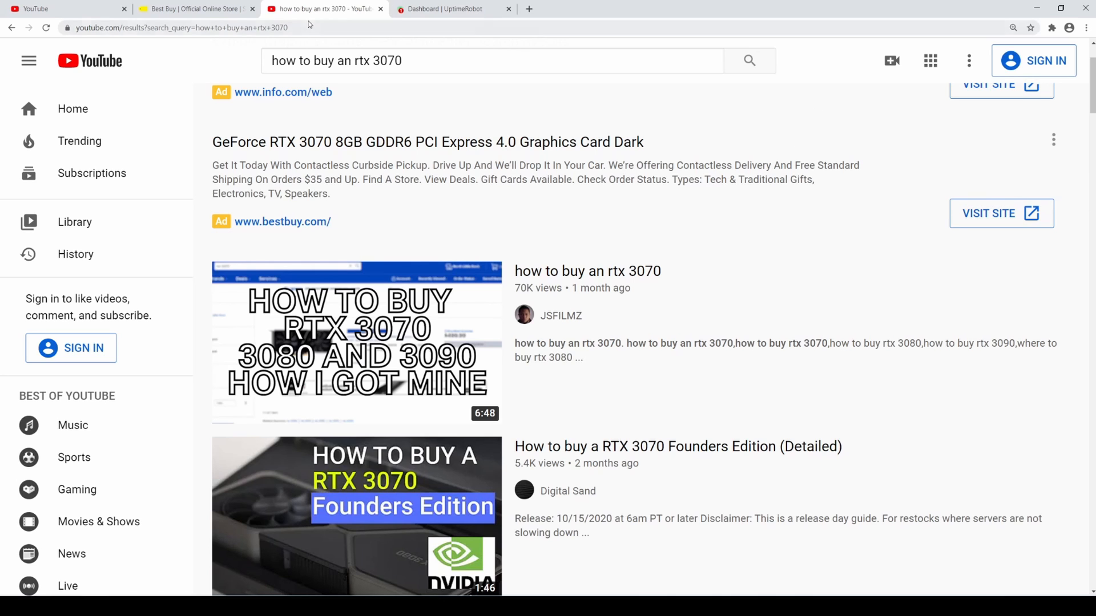
- Switch to the UptimeRobot dashboard showing the 3080 BB monitor's keyword events
click(451, 8)
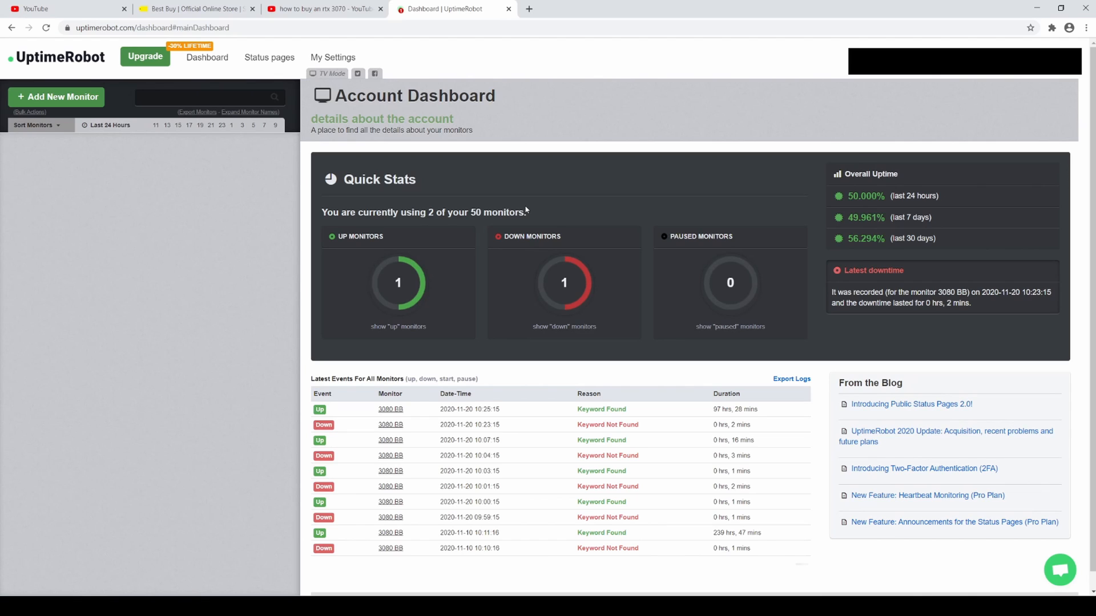
mouse_move(586, 262)
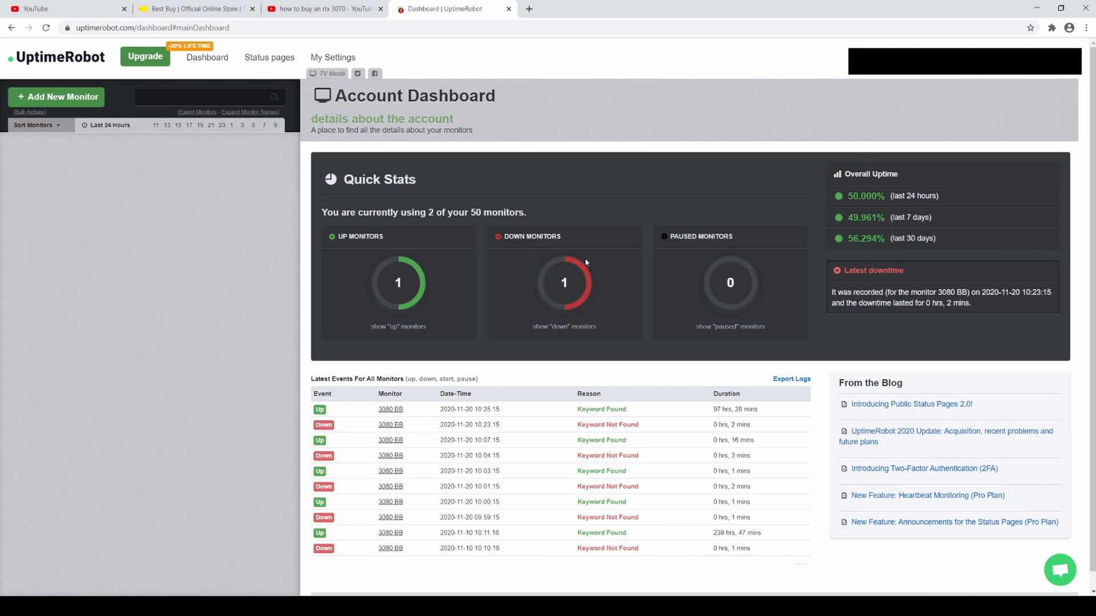
mouse_move(597, 261)
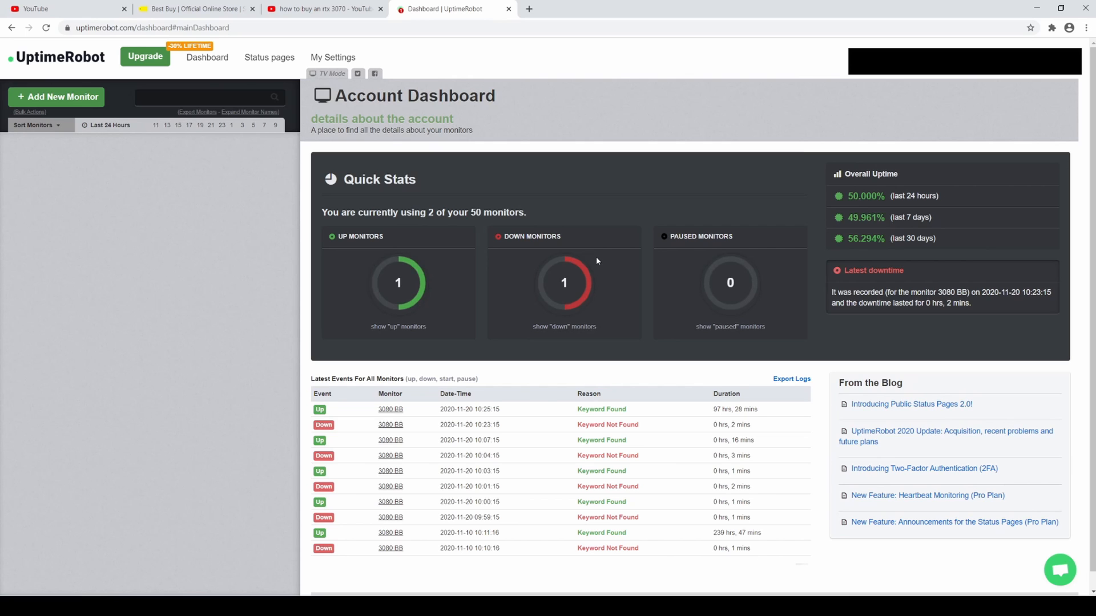
mouse_move(382, 123)
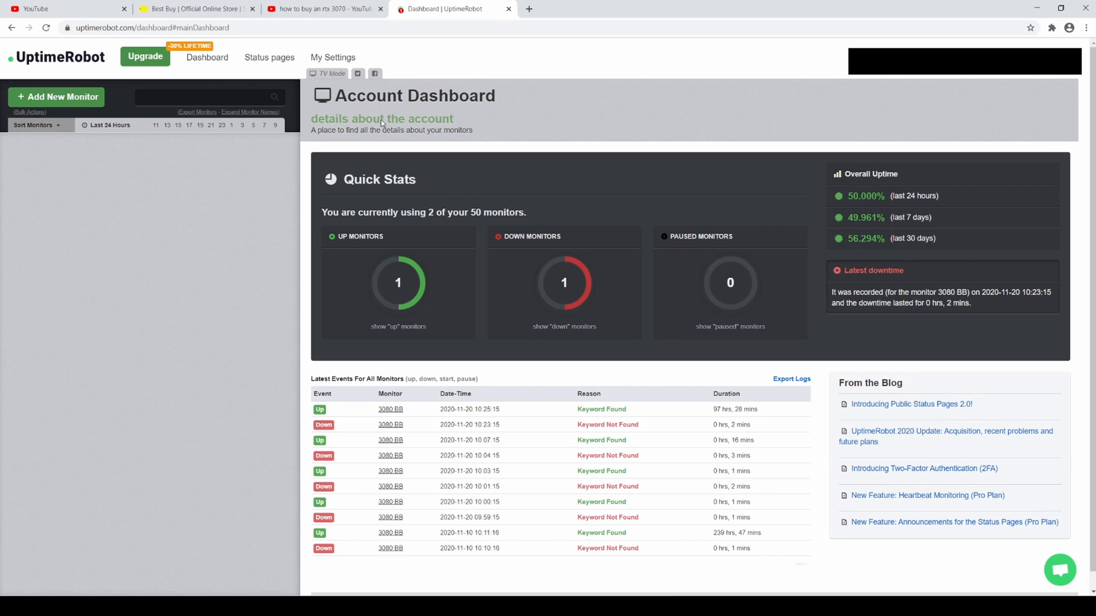
- Search Best Buy for 'radeon 6800-xt' via the search suggestion
click(196, 8)
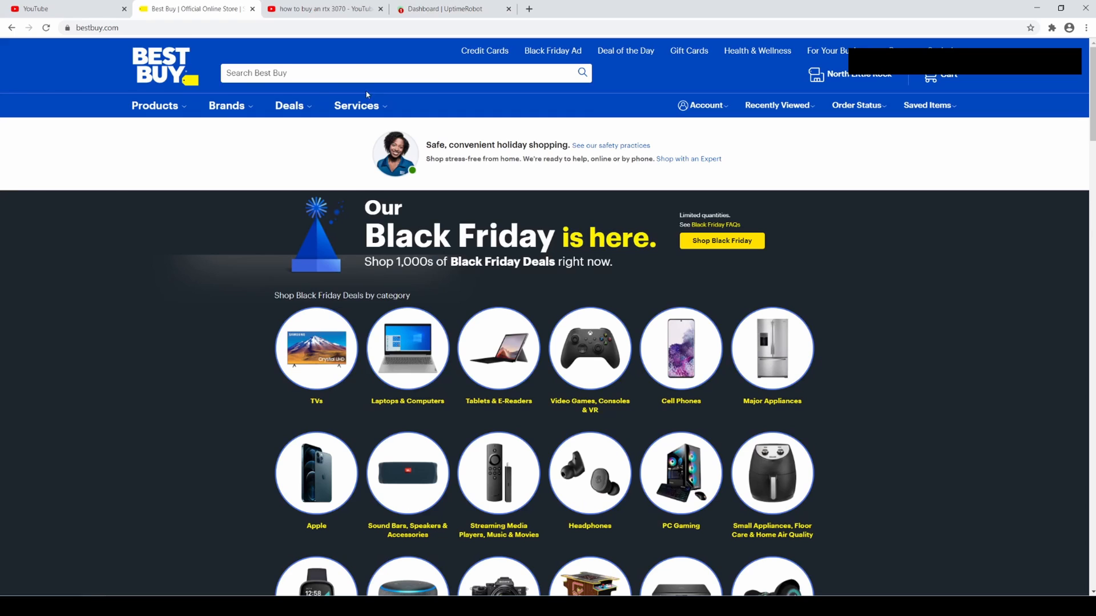
text(rat)
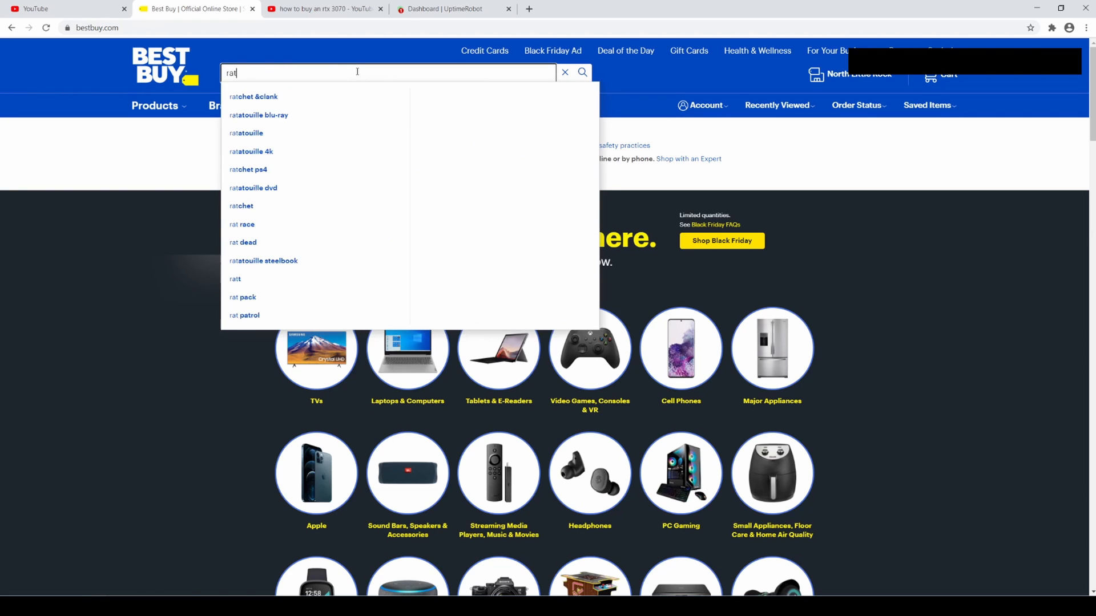
text(radeon 6)
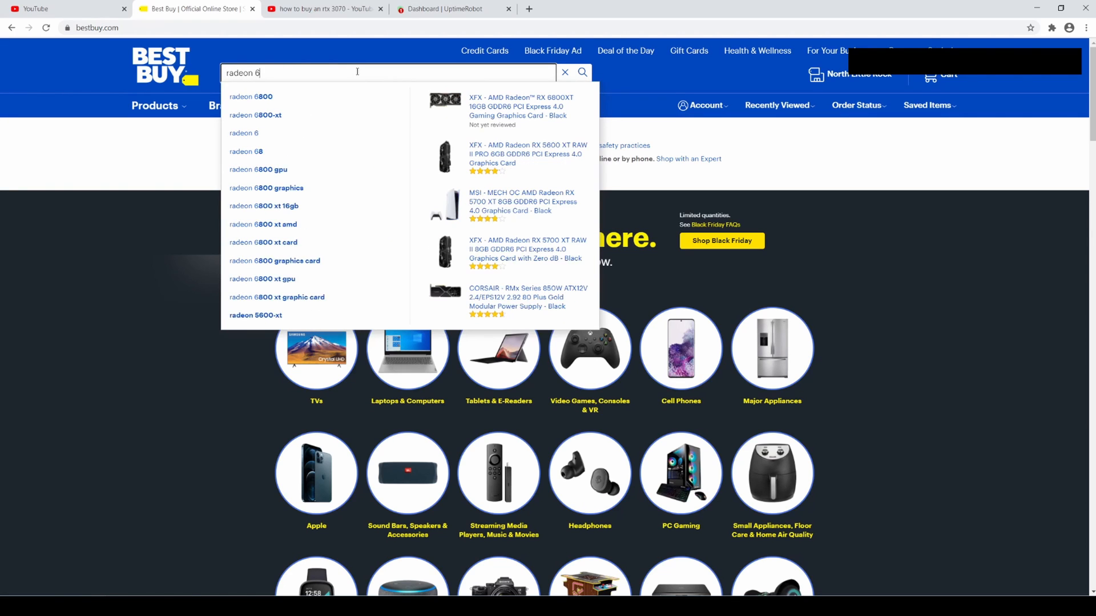
click(254, 114)
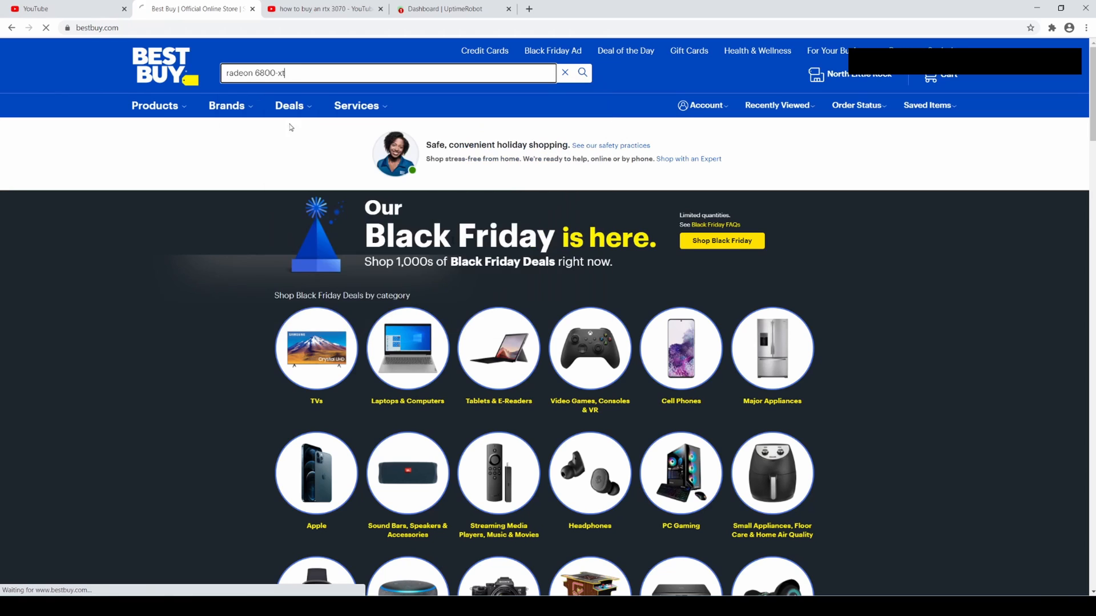
click(581, 73)
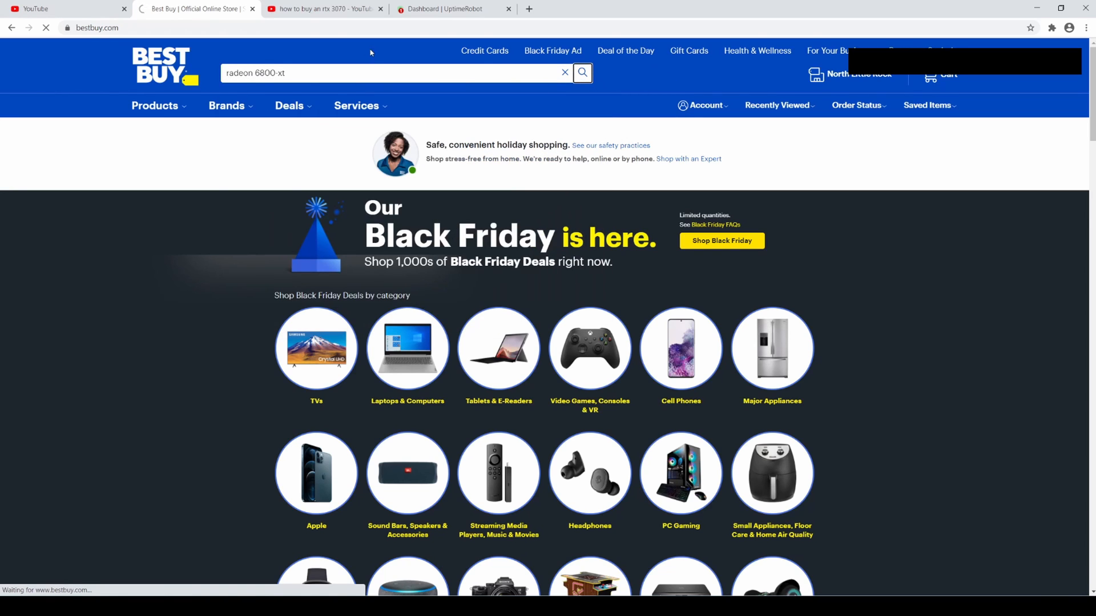
click(581, 73)
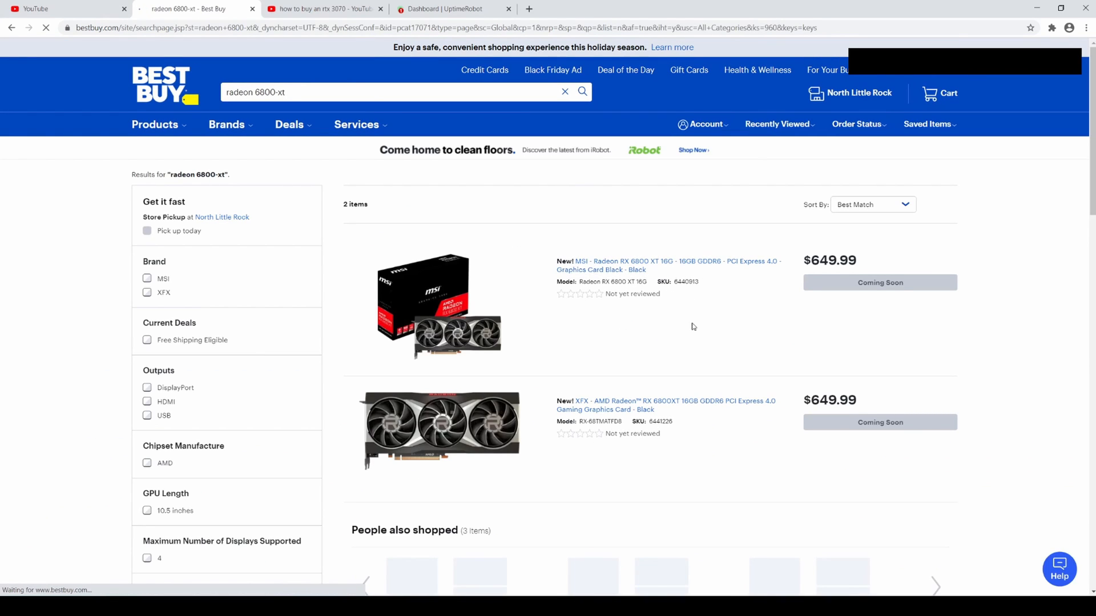
mouse_move(637, 266)
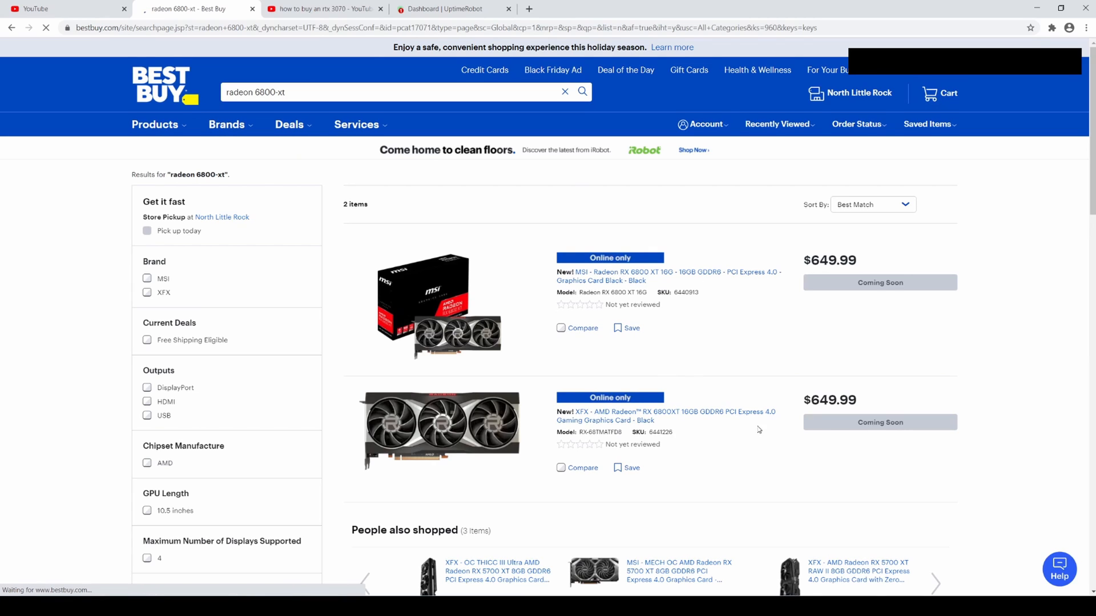
- Open the XFX Radeon RX 6800XT 16GB product result, $649.99 and Coming Soon
scroll(down, 3)
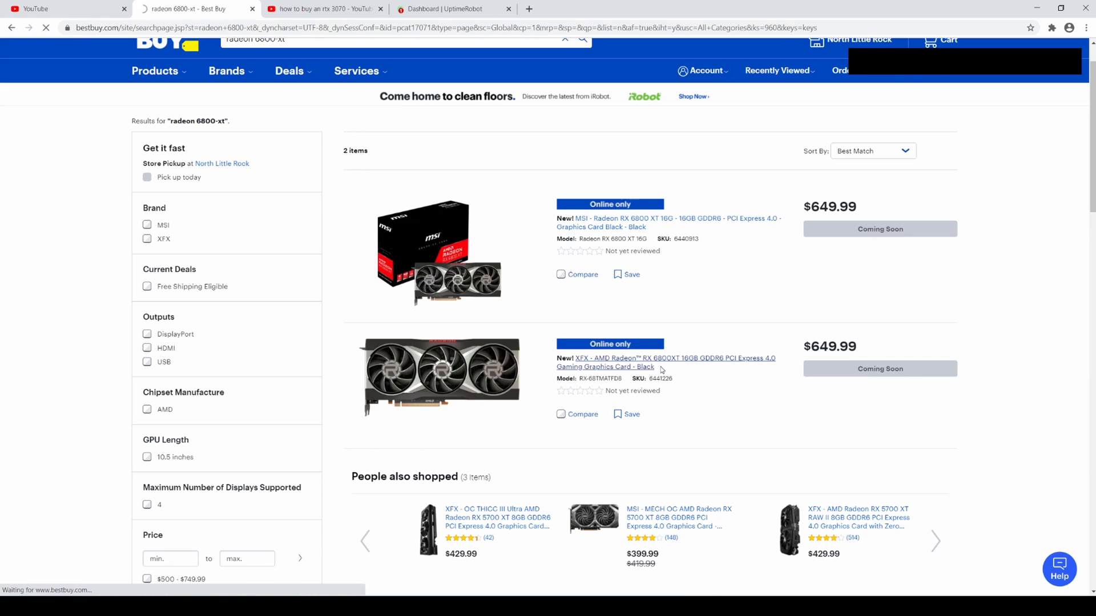
click(665, 362)
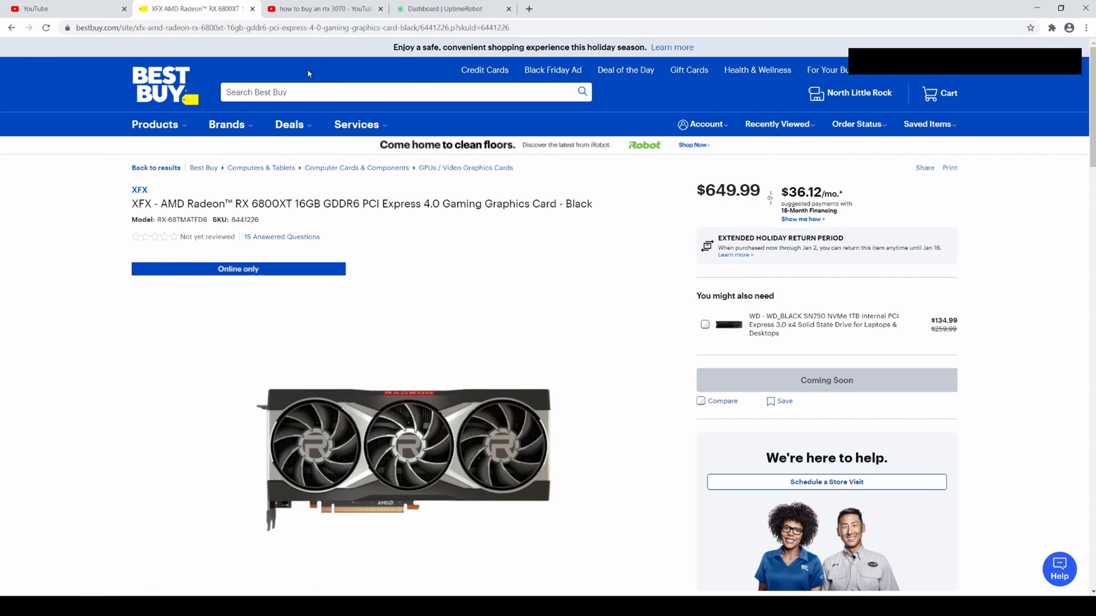
- Grab the RX 6800XT product page URL and return to UptimeRobot
click(279, 27)
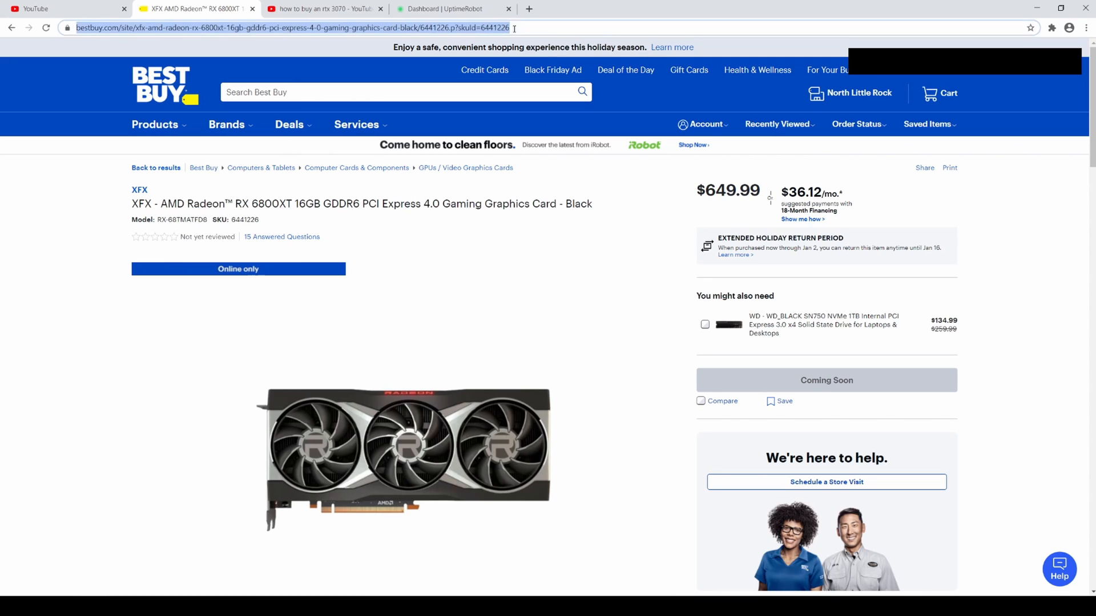
click(451, 8)
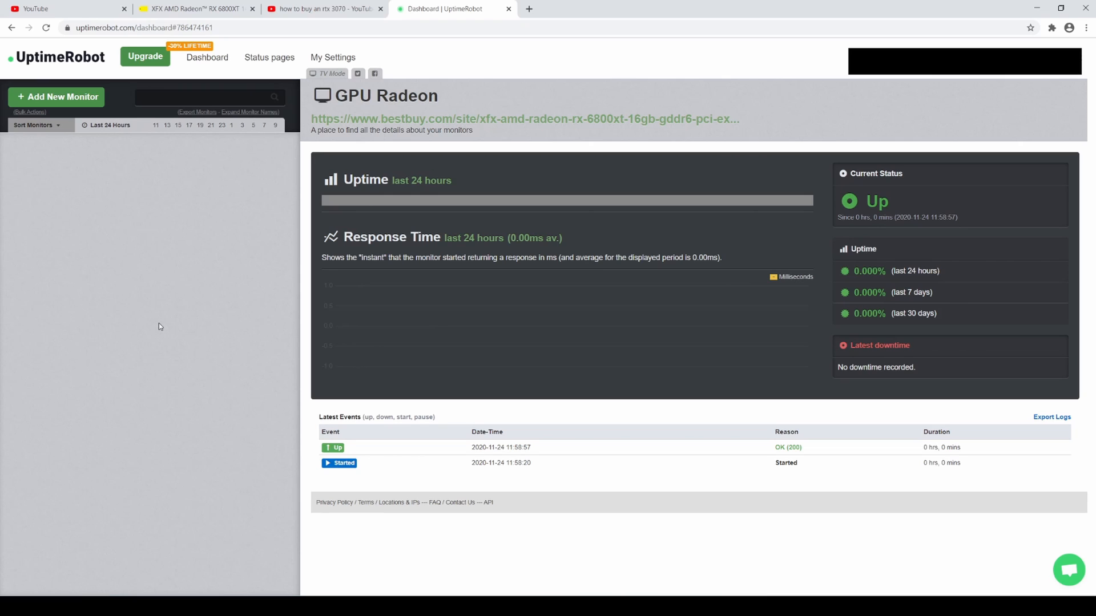
- From My Settings, start a new alert contact of type Pro SMS
click(332, 57)
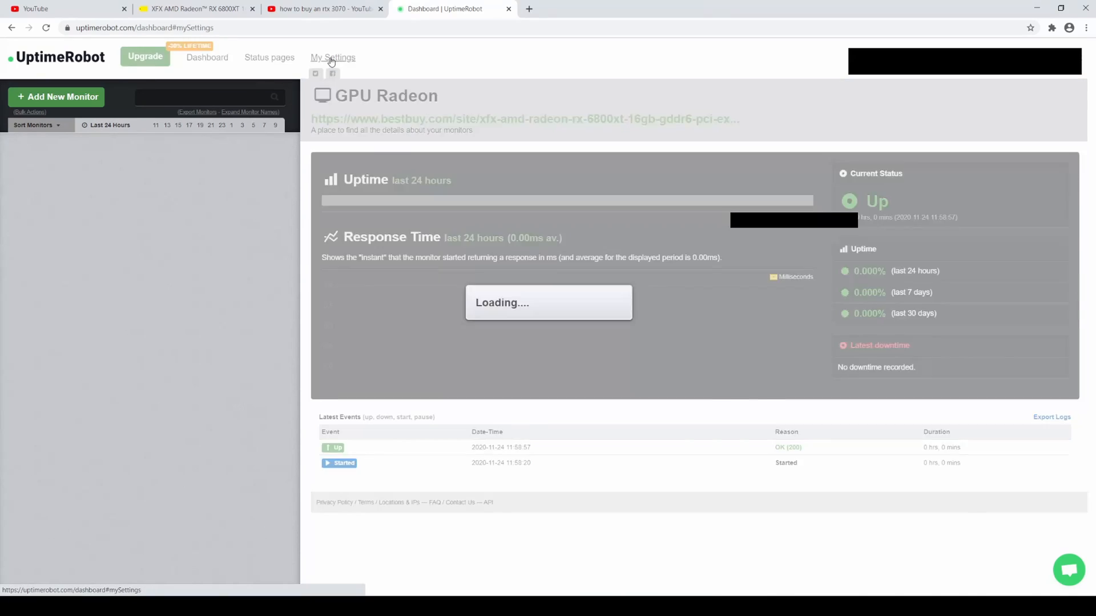
click(332, 57)
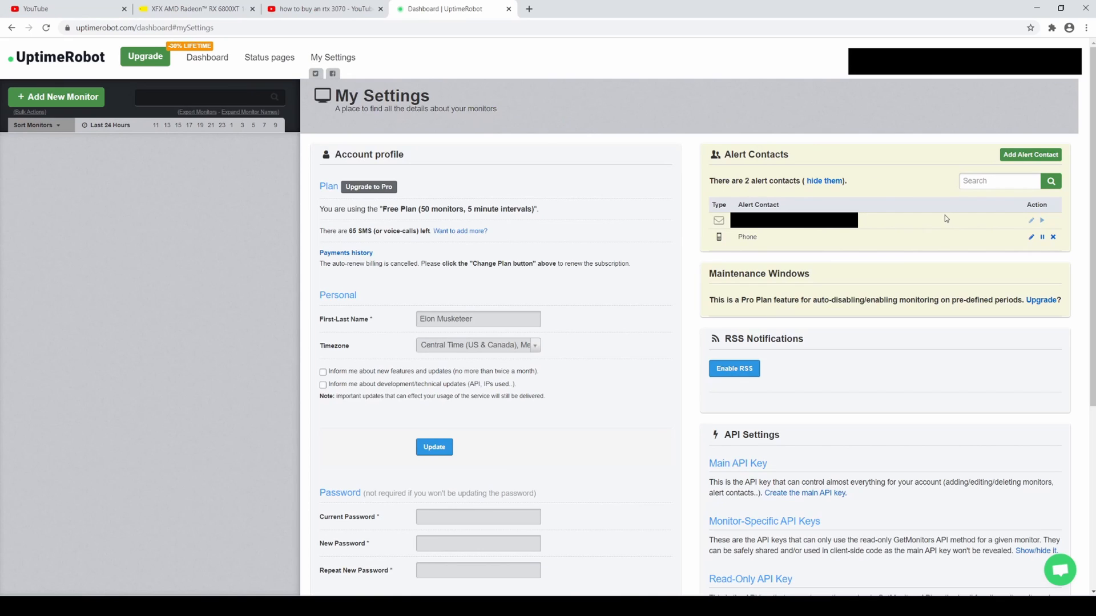
mouse_move(989, 175)
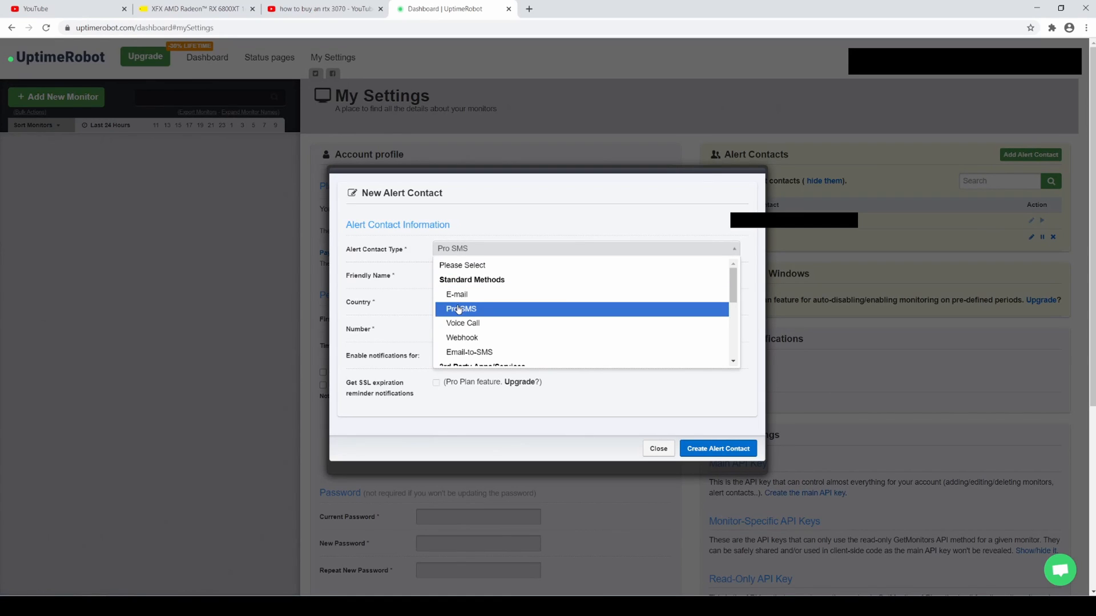
click(457, 295)
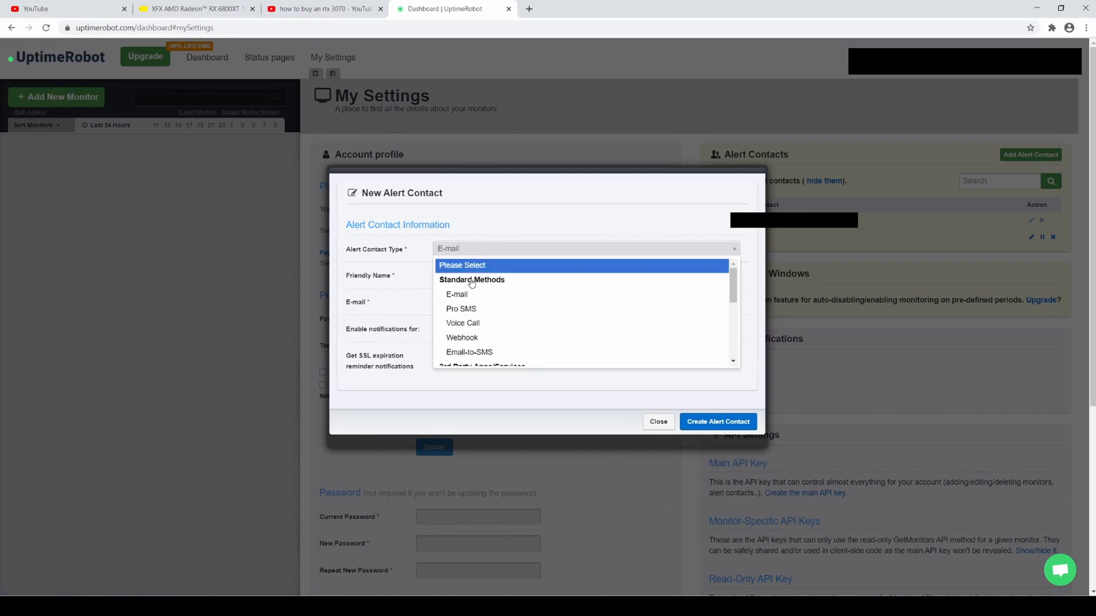
click(460, 309)
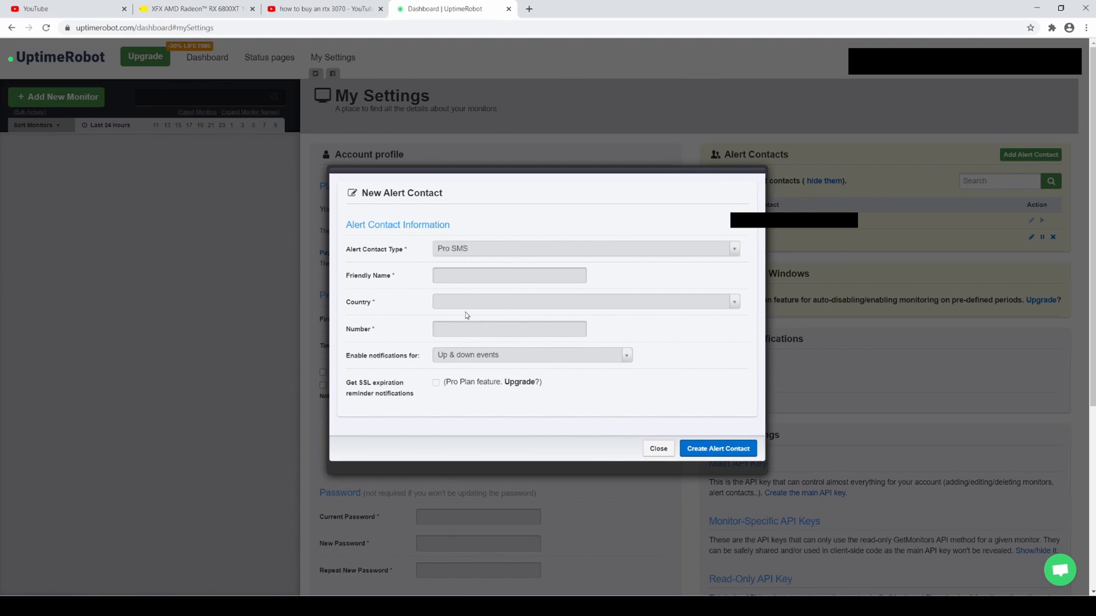
- Name the SMS contact, notify on up & down events, and create it
click(509, 275)
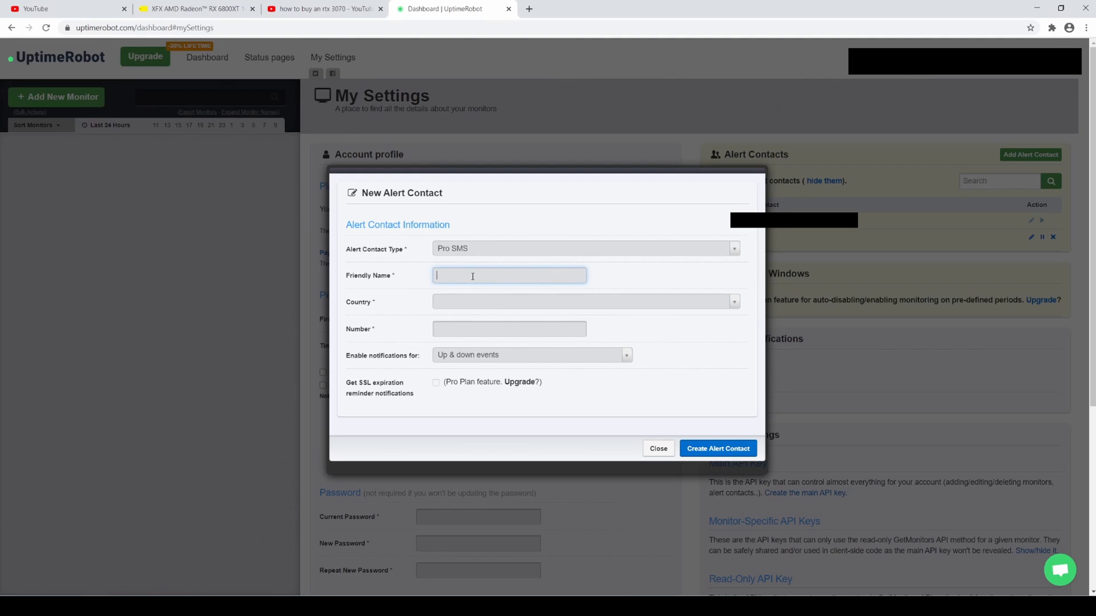
mouse_move(474, 328)
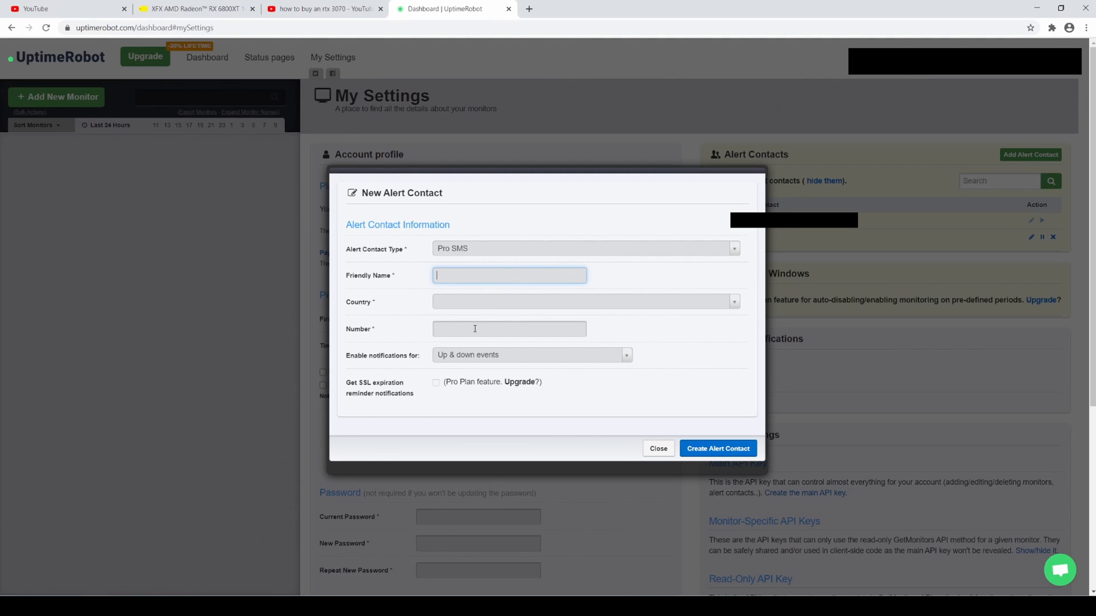
click(529, 354)
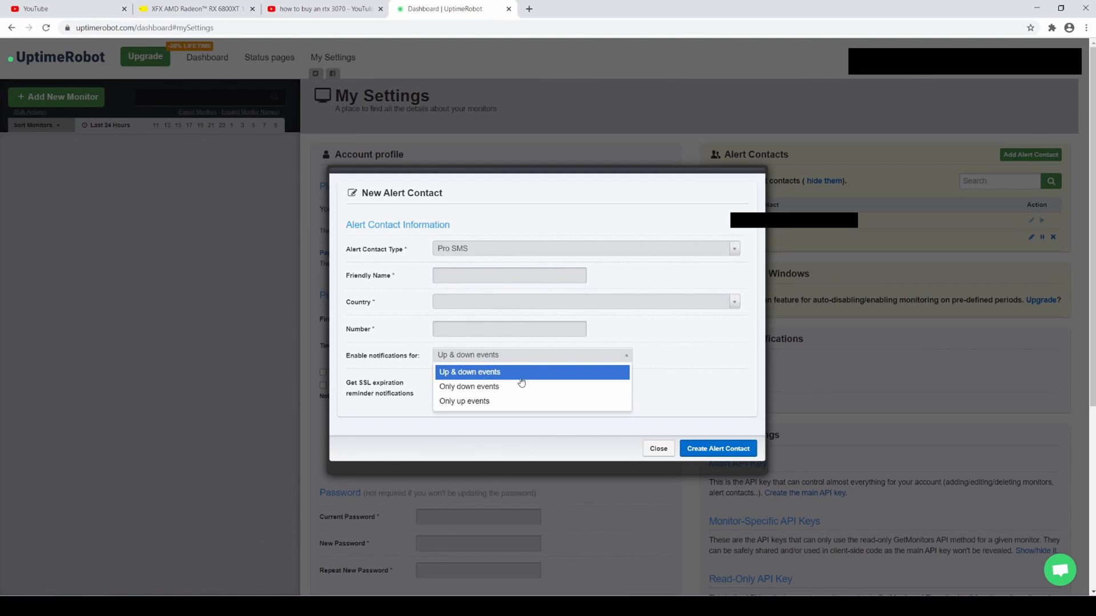
mouse_move(681, 363)
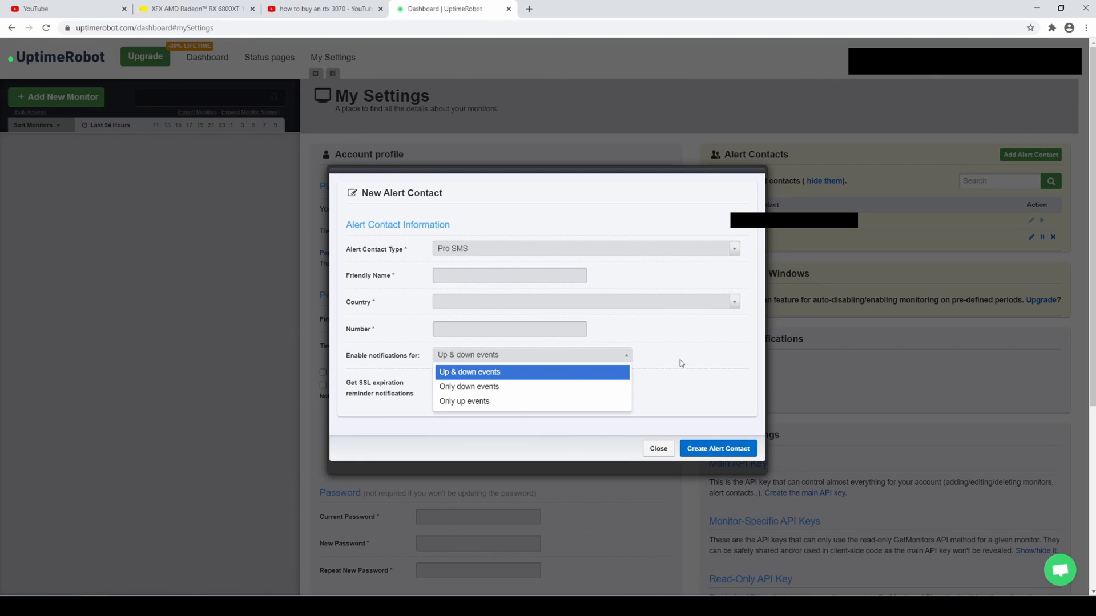
click(469, 372)
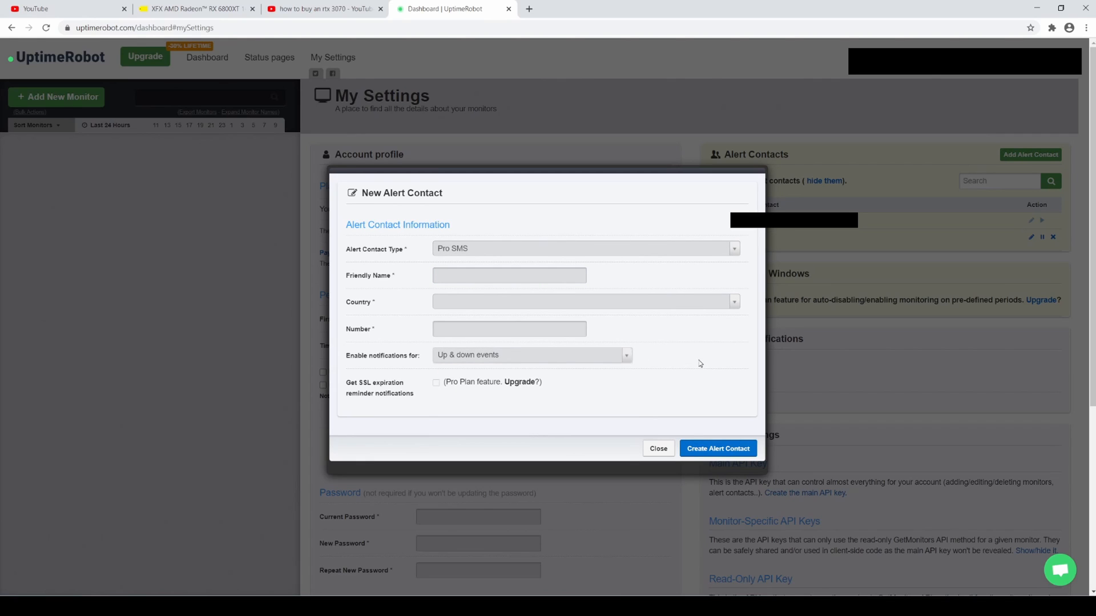
mouse_move(665, 372)
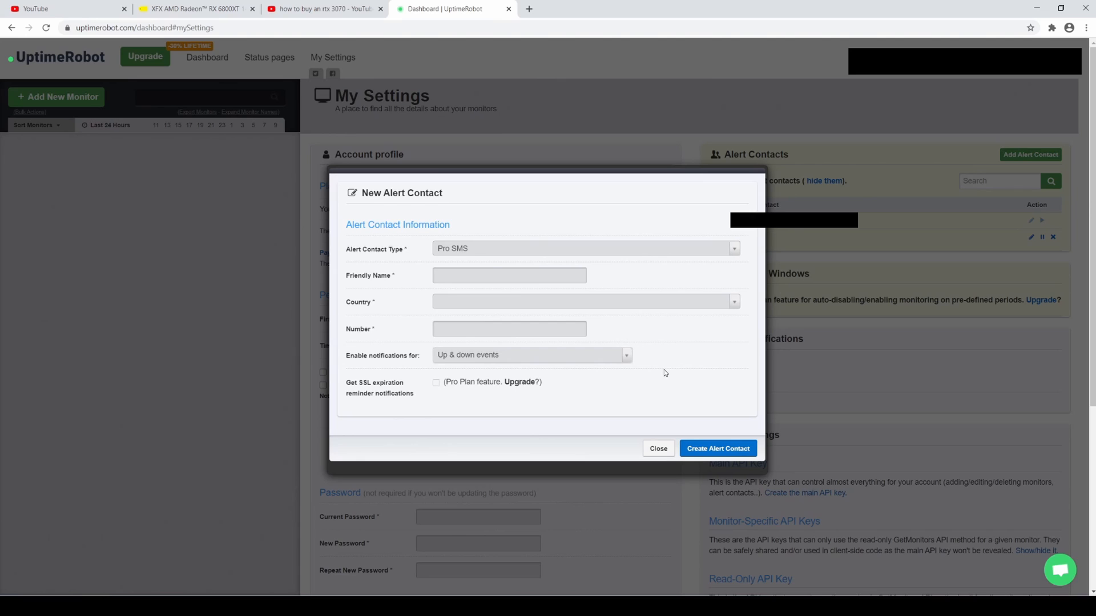
mouse_move(616, 420)
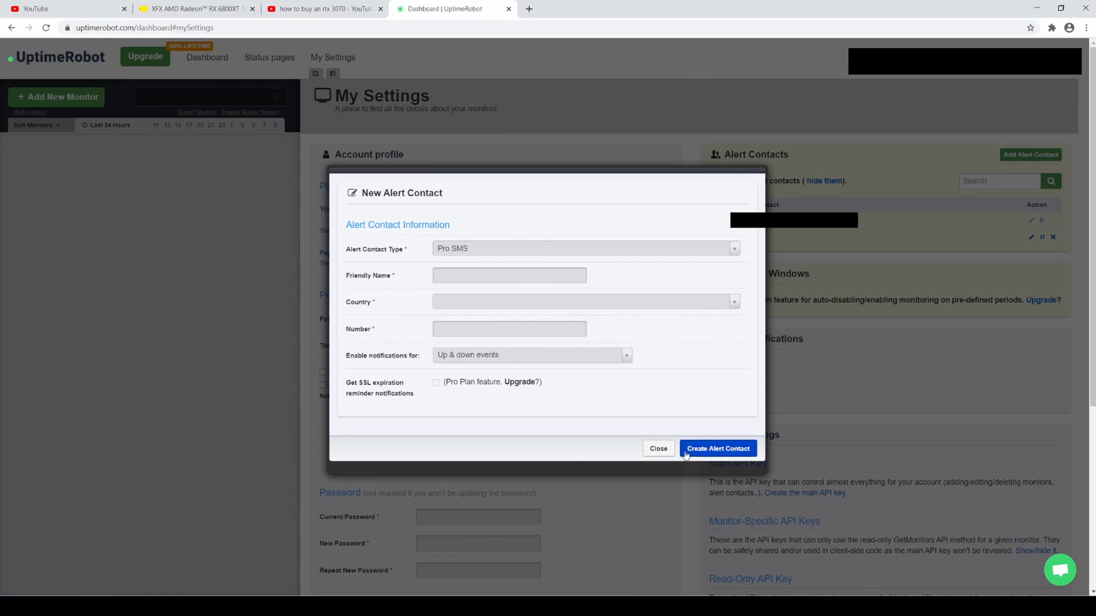
click(658, 448)
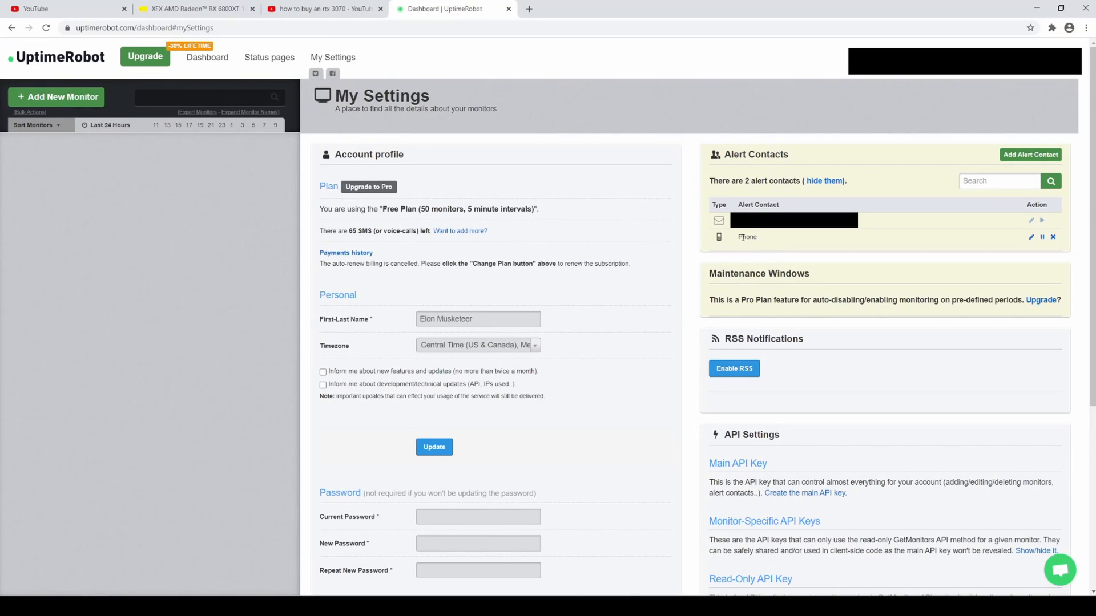
mouse_move(750, 188)
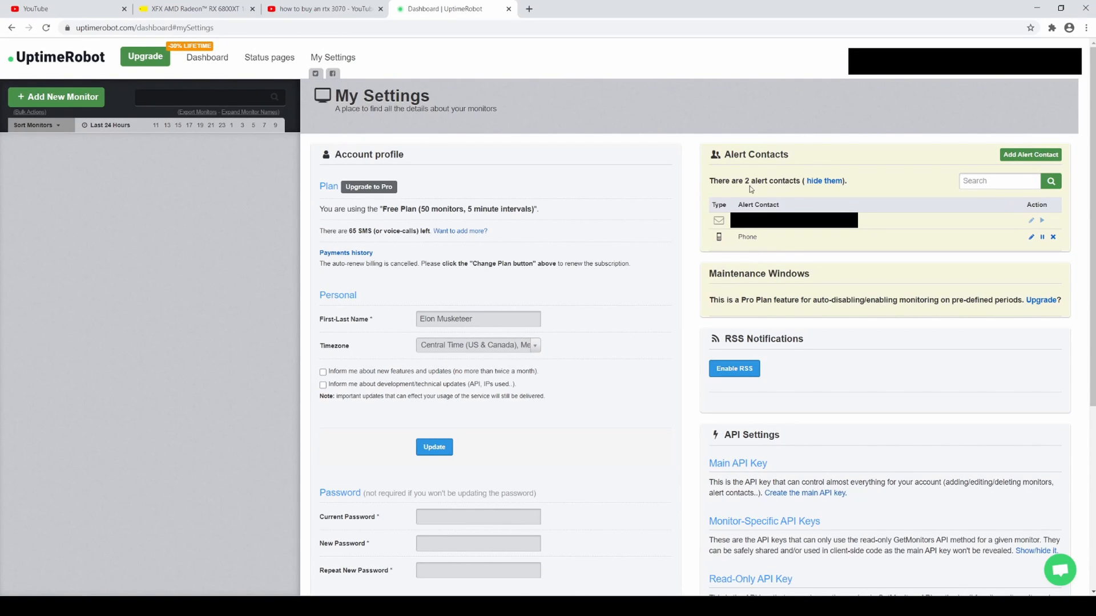
mouse_move(353, 149)
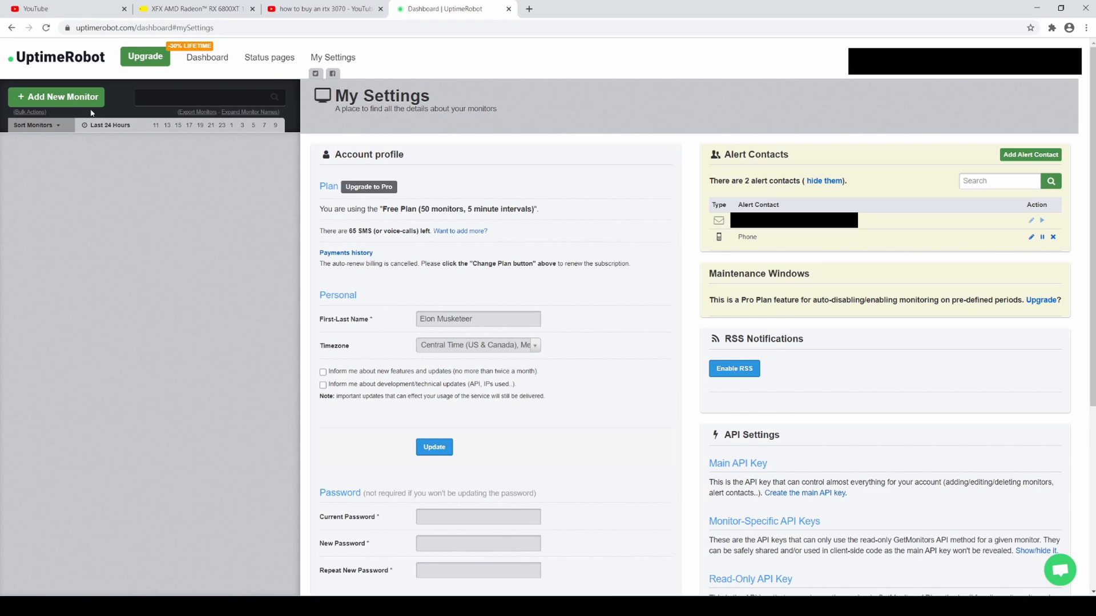
- Start a new monitor named GPU AMD with the Best Buy RX 6800XT page URL
click(56, 96)
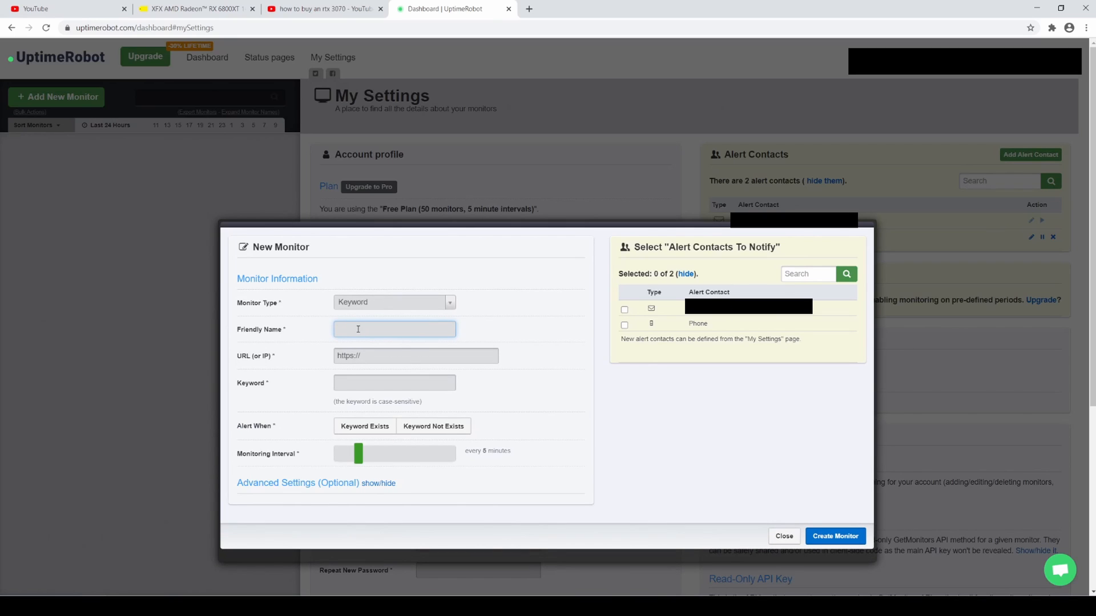
text(GPU AMD)
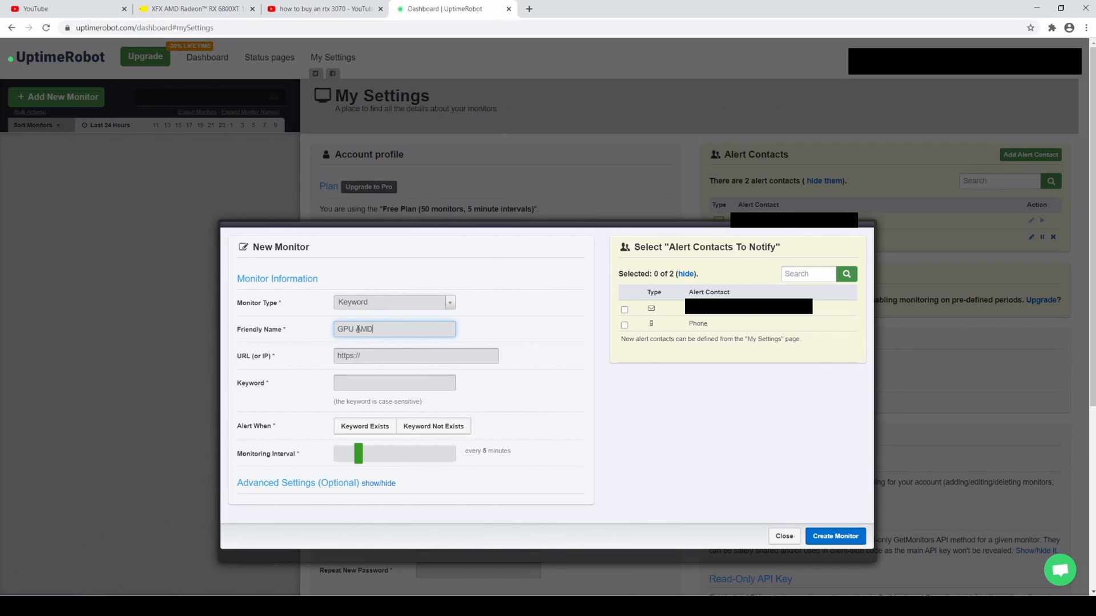
click(194, 8)
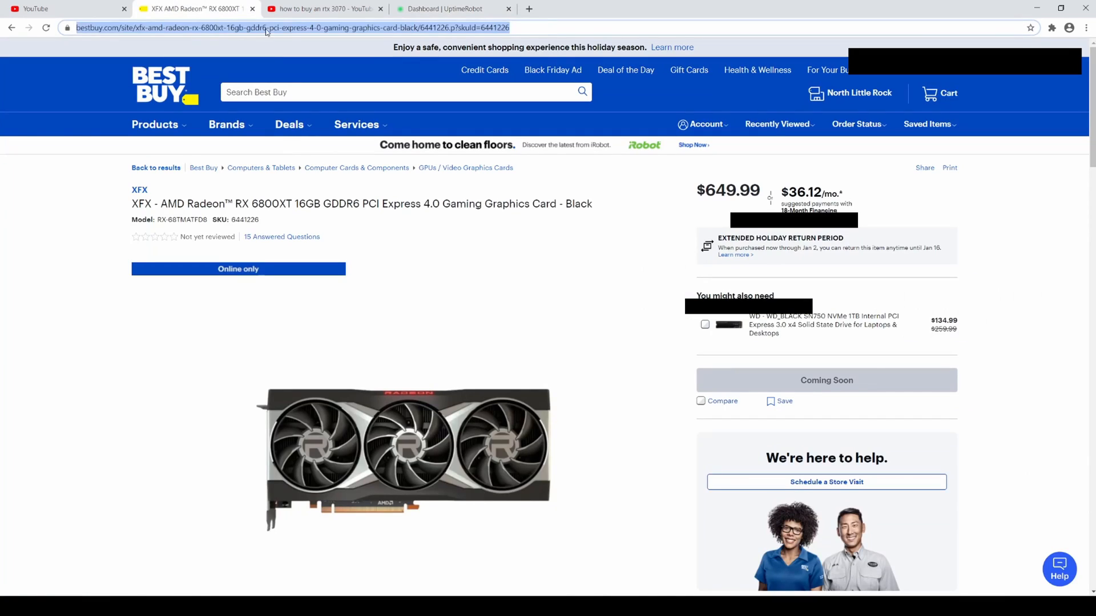
click(450, 8)
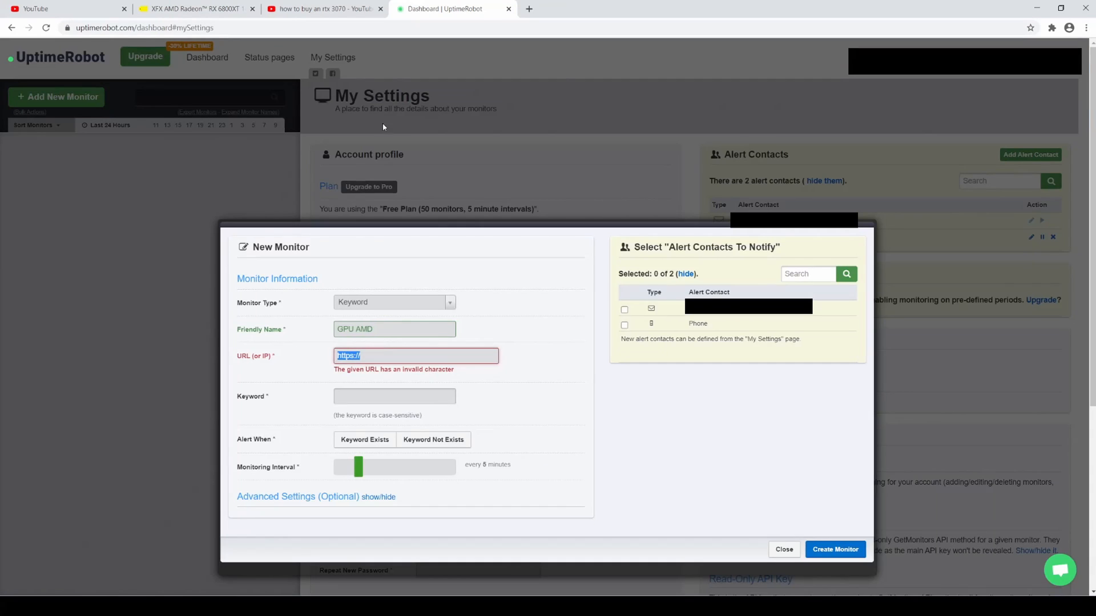
text(https://www.bestbuy.com/site/xfx-amd-radeon-r)
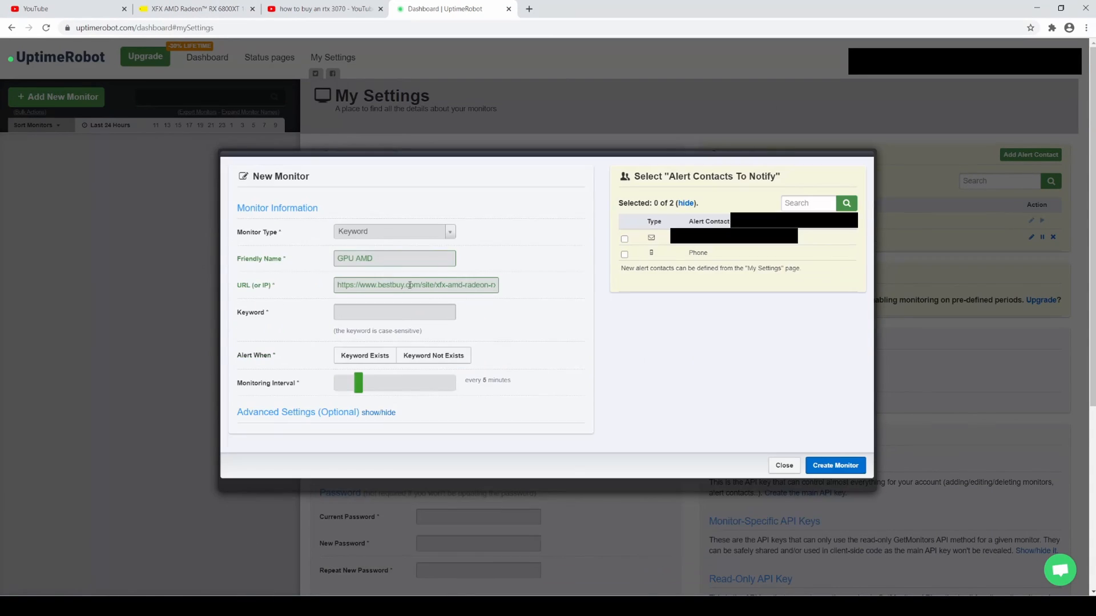
- Set keyword 'Coming Soon' with alert condition Keyword Not Exists
click(394, 312)
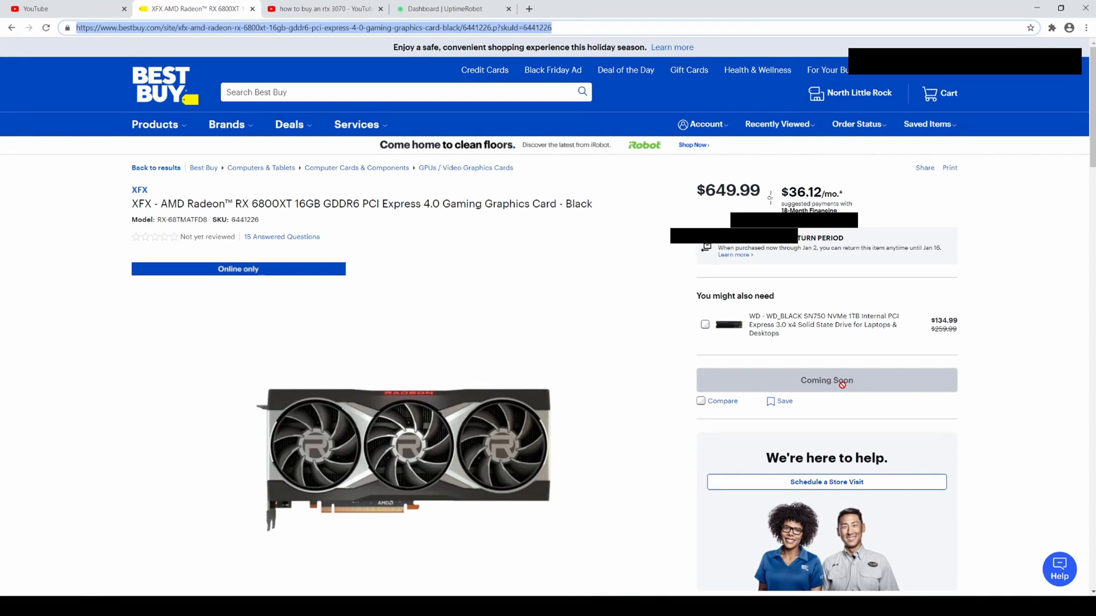
mouse_move(820, 409)
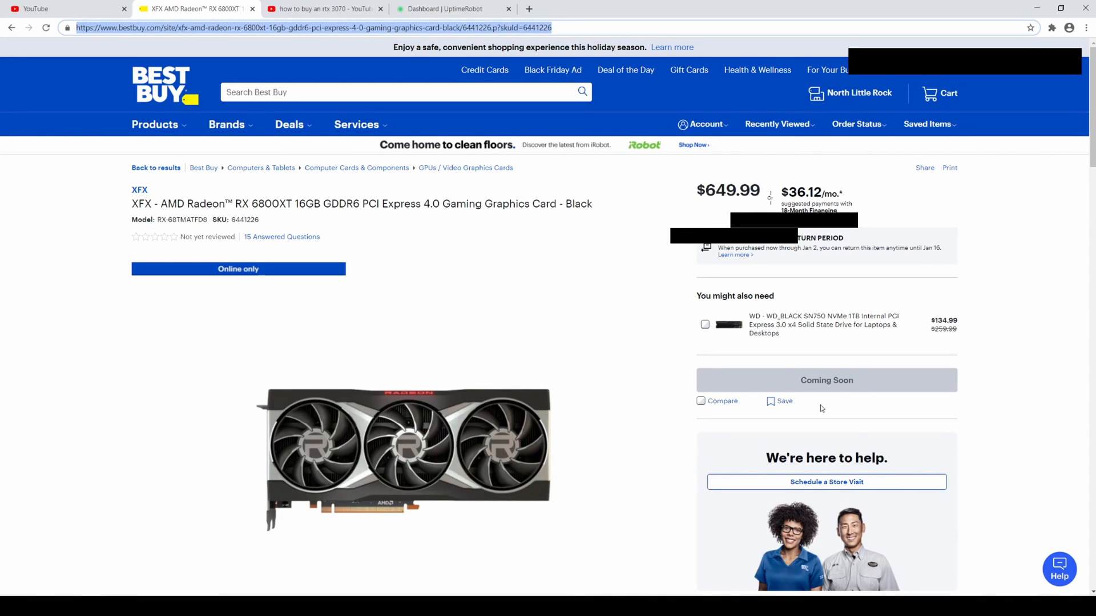
click(453, 8)
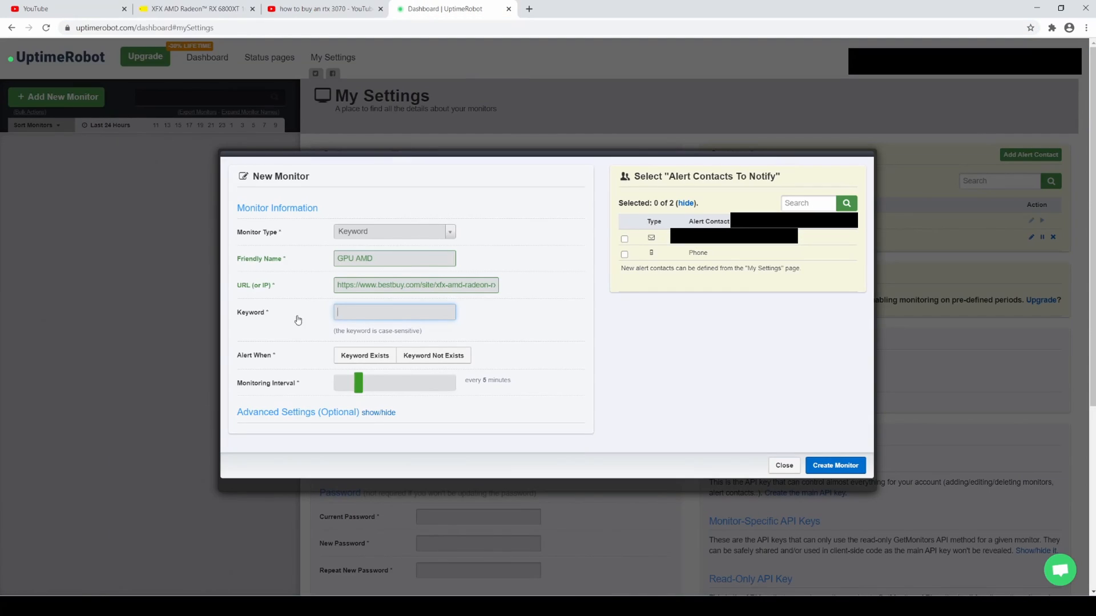
text(Coming So)
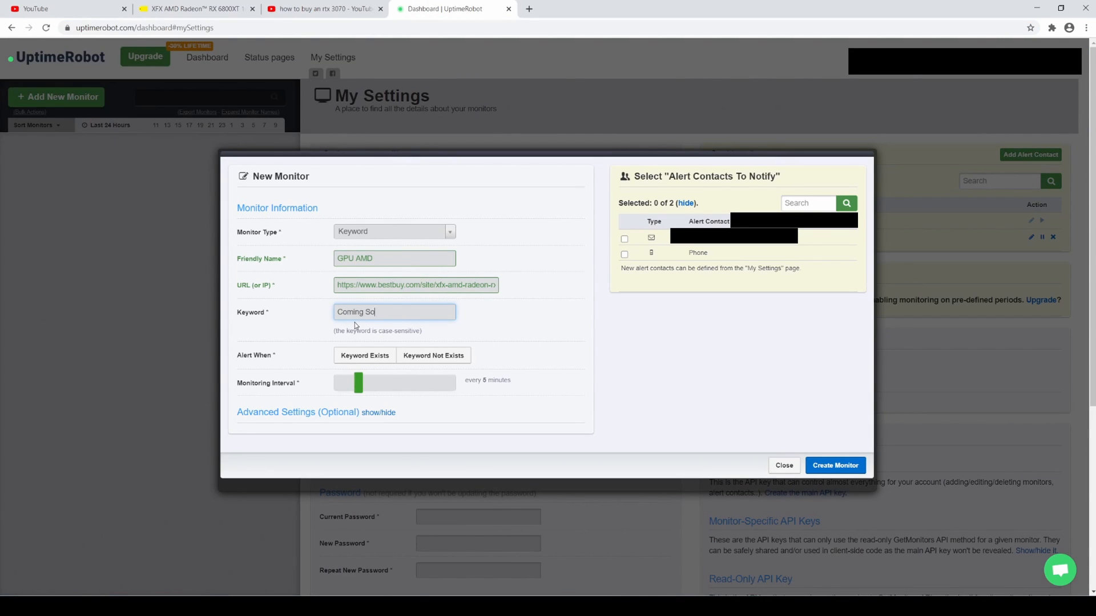
text(on)
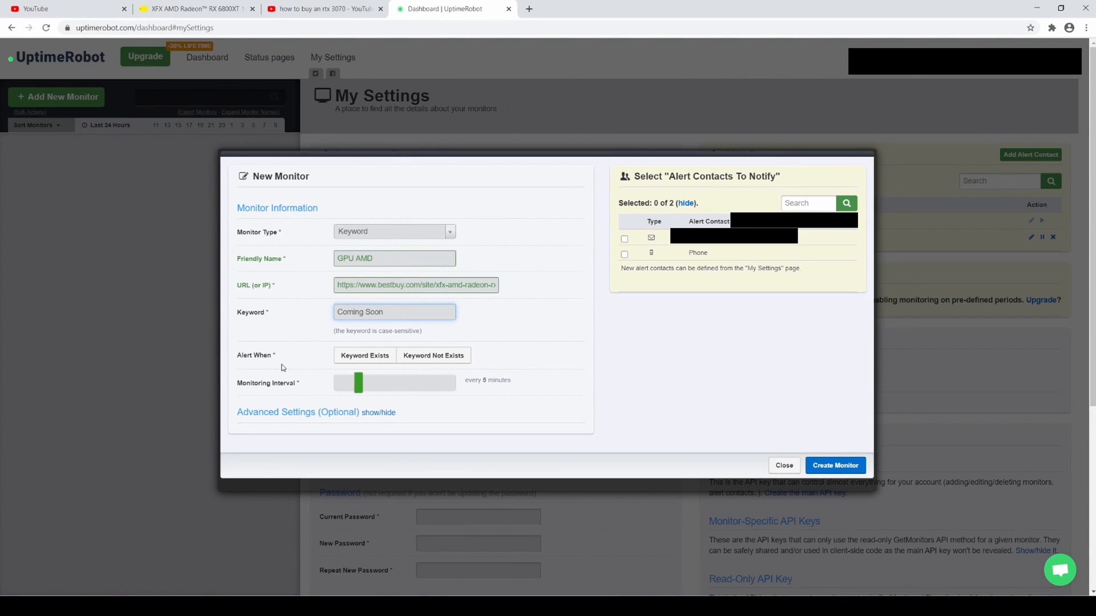
mouse_move(272, 365)
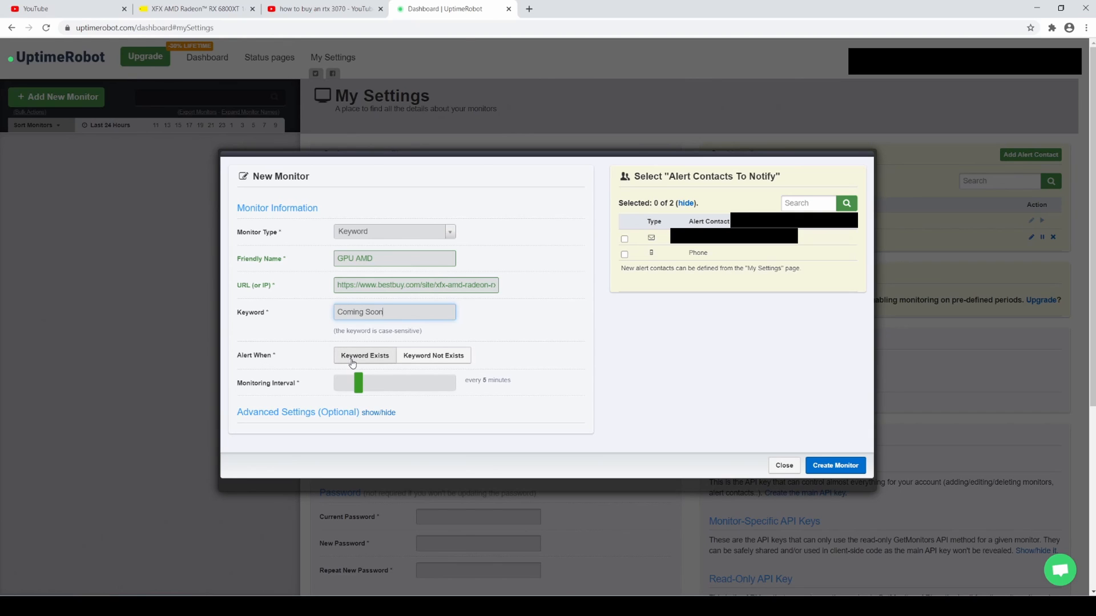
mouse_move(447, 370)
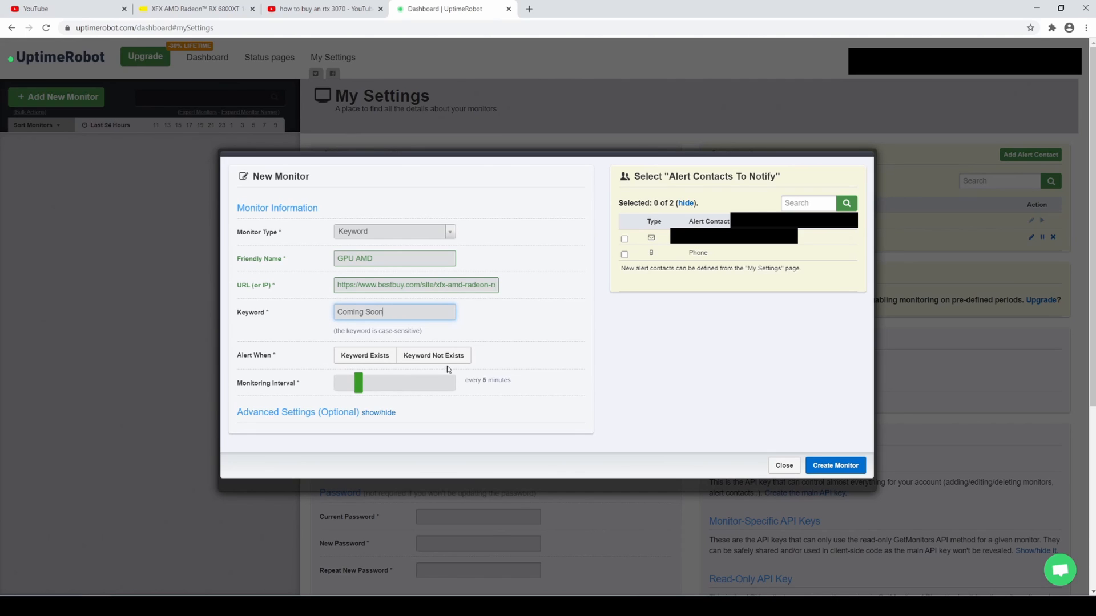
click(434, 355)
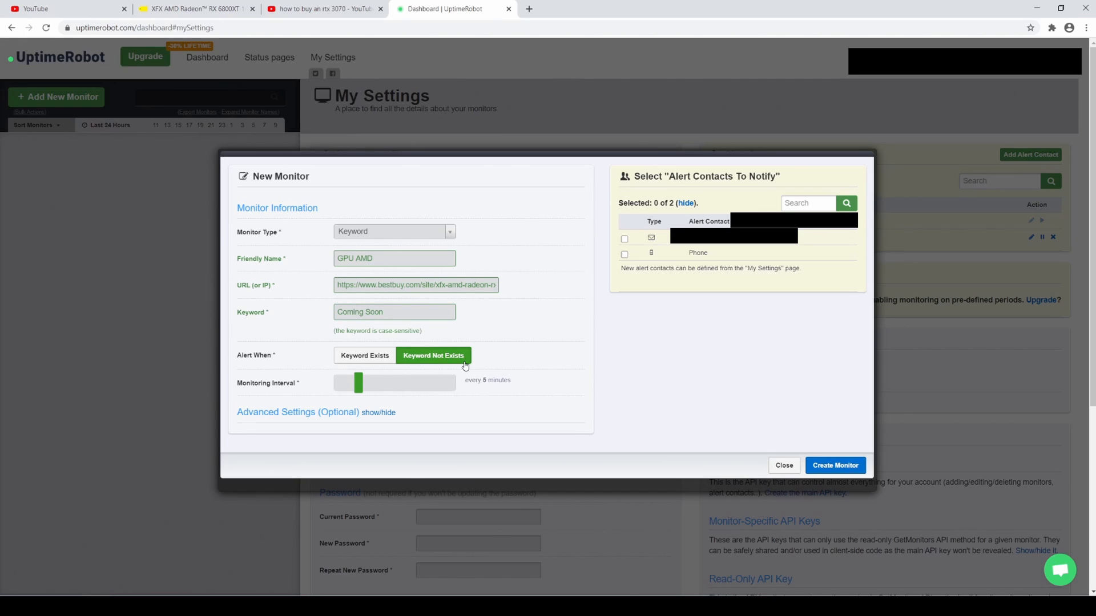
mouse_move(304, 4)
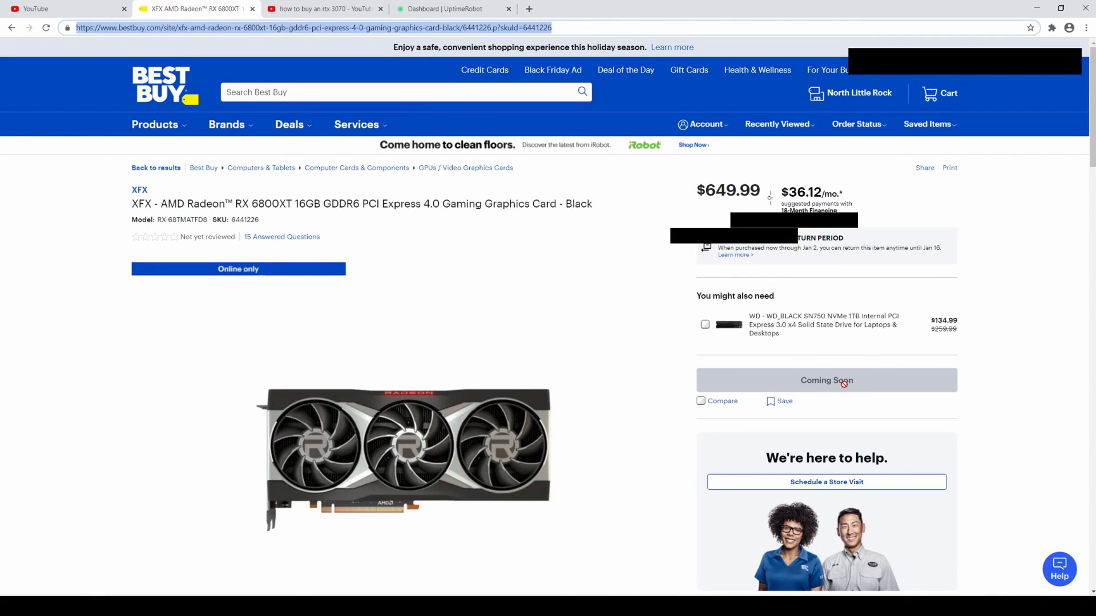
mouse_move(860, 385)
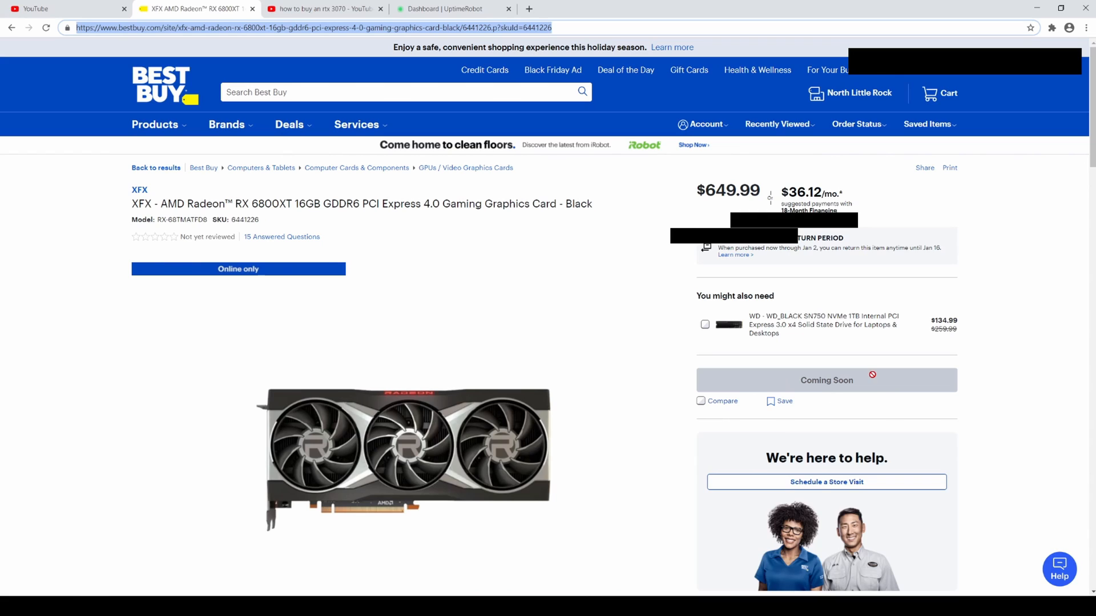
mouse_move(823, 384)
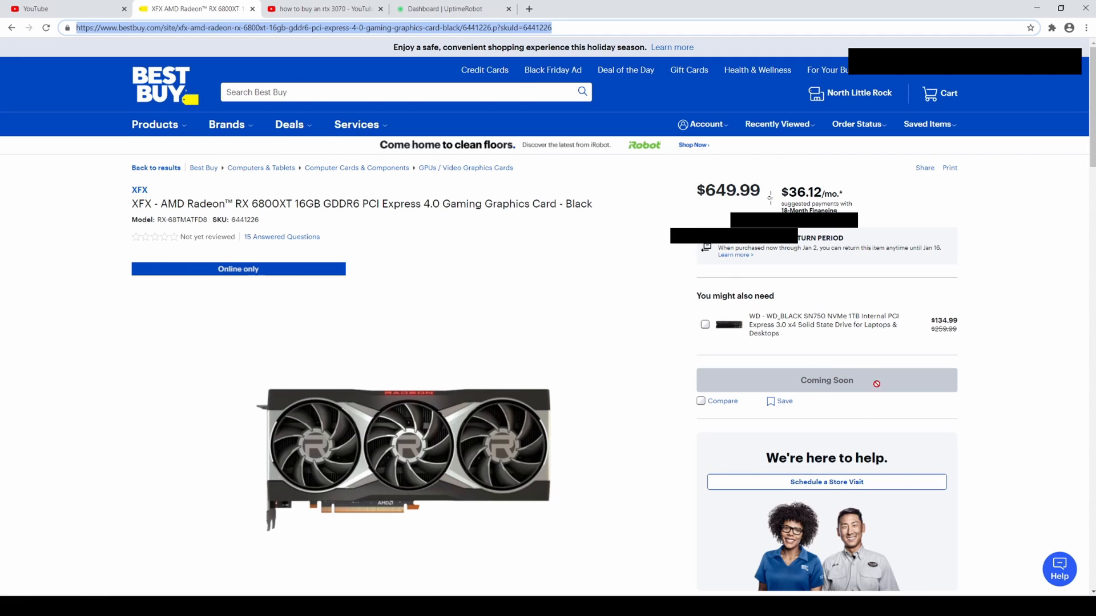
click(453, 8)
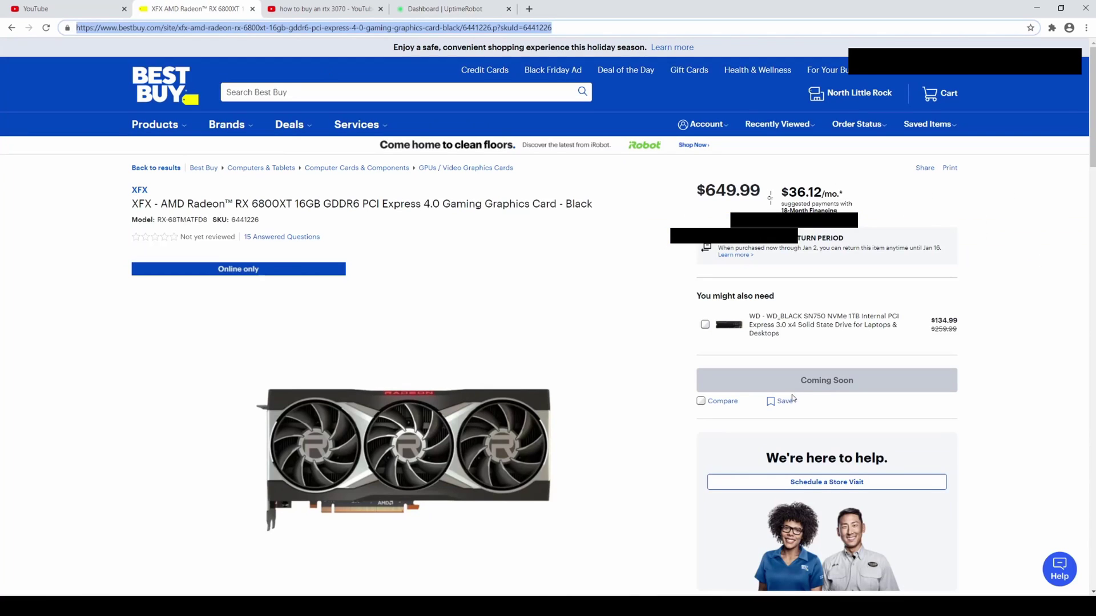
click(451, 8)
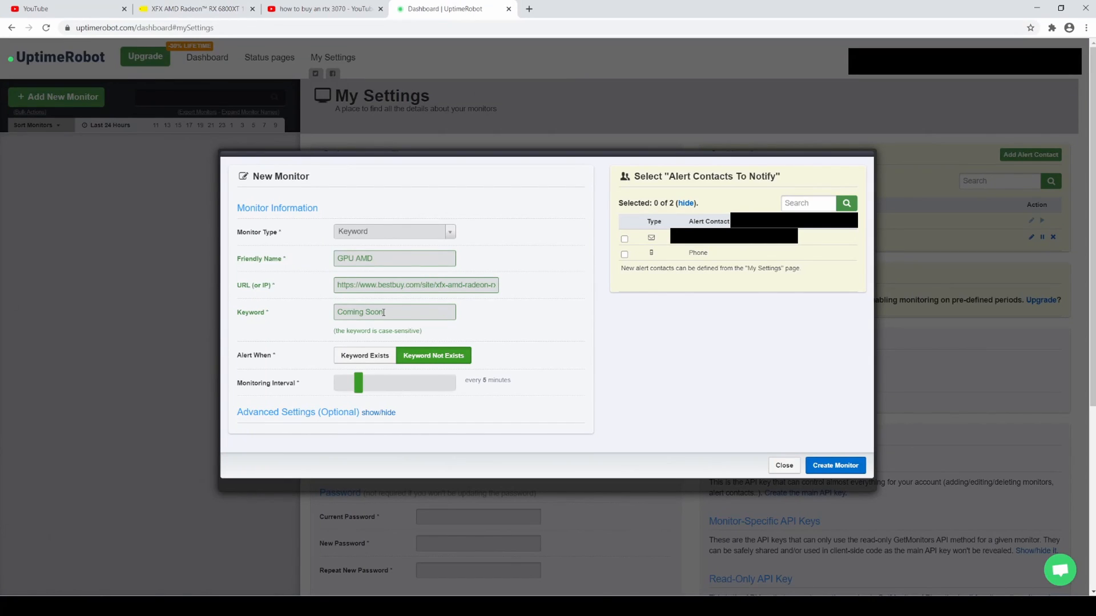
mouse_move(447, 366)
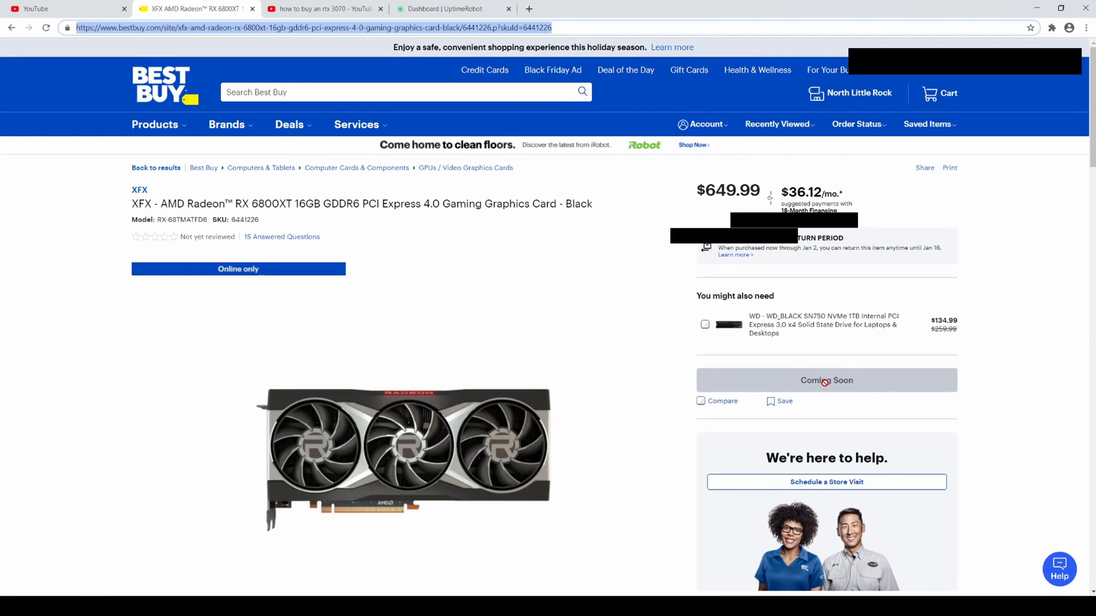
mouse_move(367, 77)
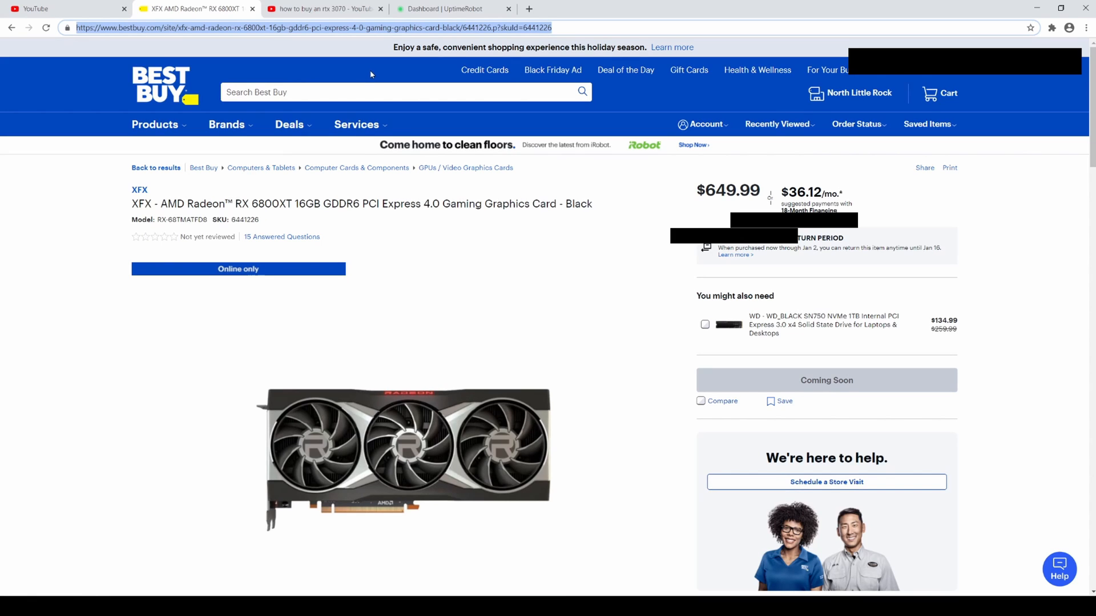
click(453, 8)
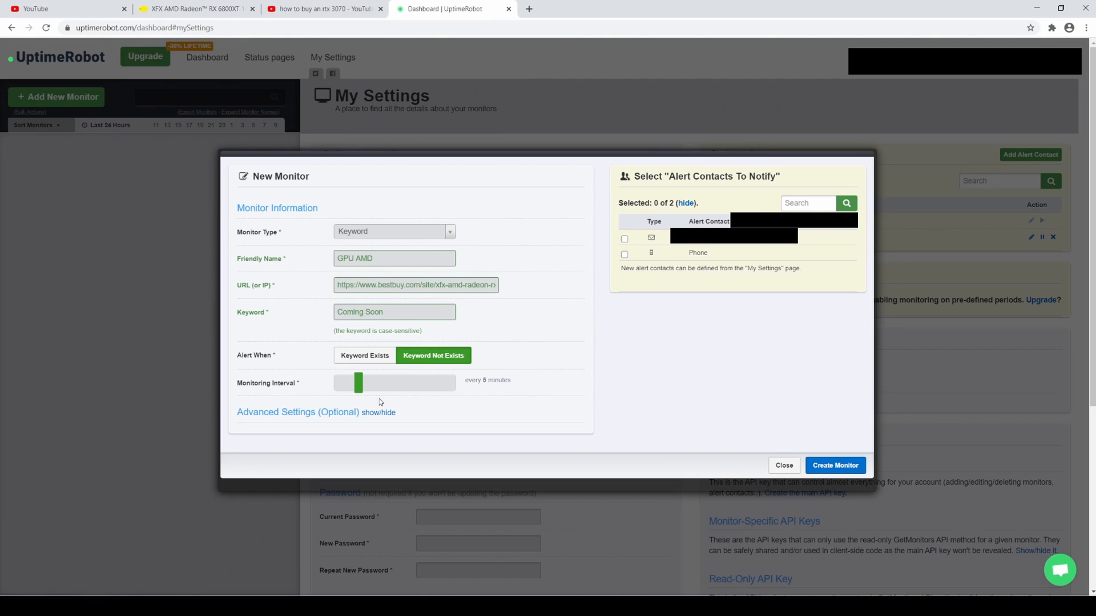
mouse_move(493, 390)
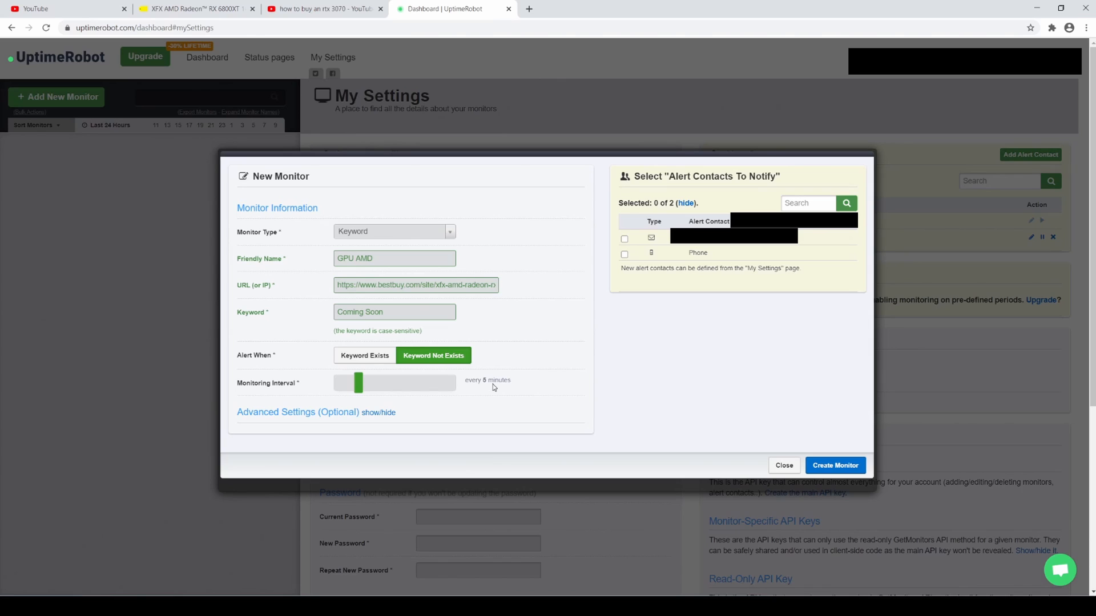
mouse_move(487, 383)
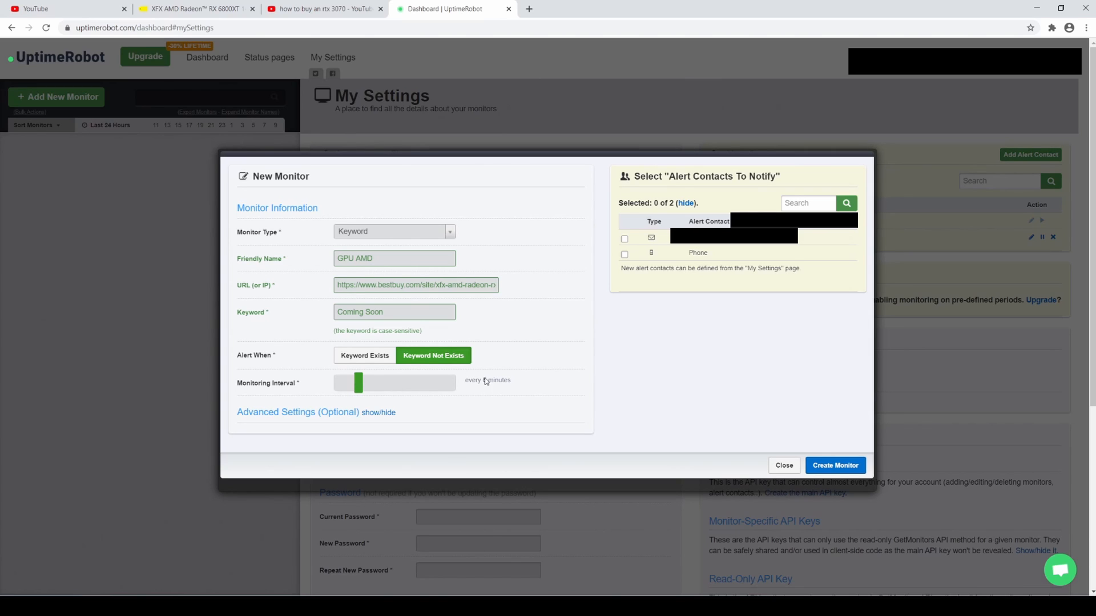
mouse_move(491, 389)
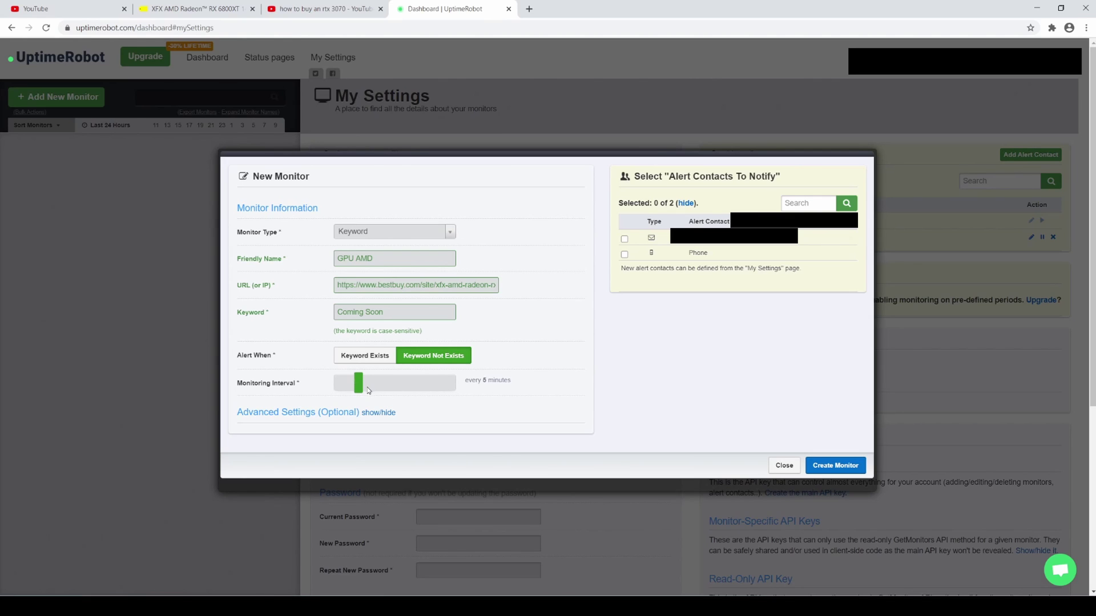
mouse_move(370, 391)
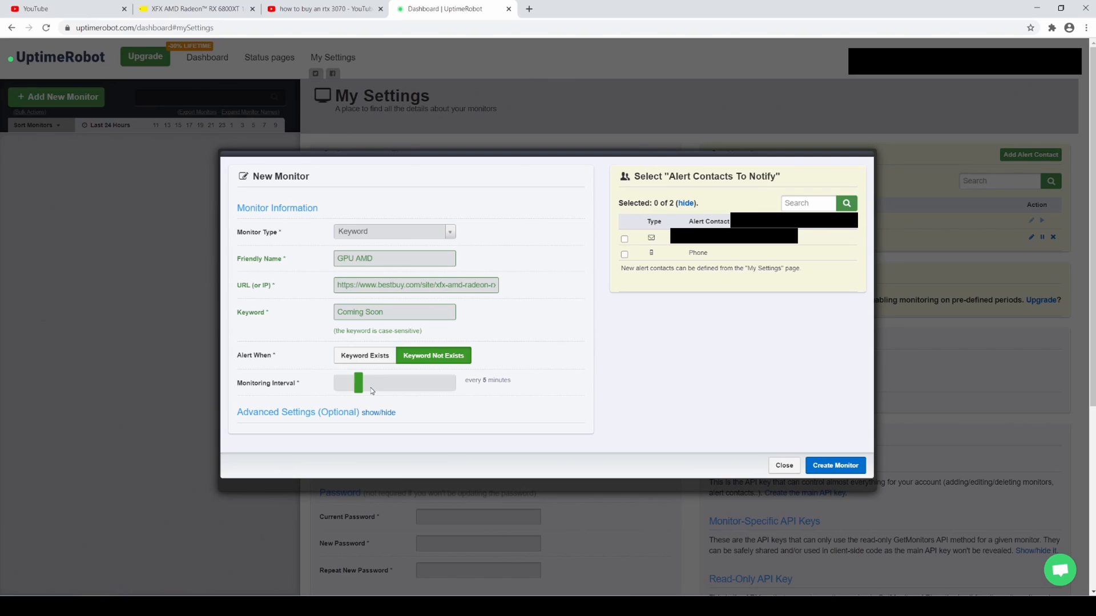
mouse_move(519, 285)
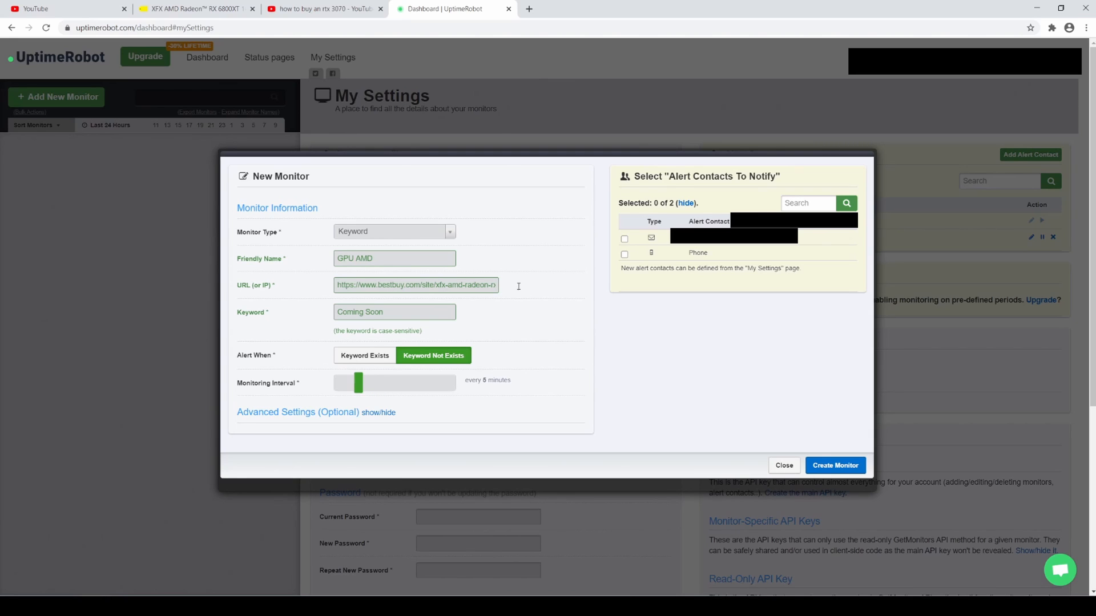
- Create the GPU AMD keyword monitor, clearing the form
click(625, 254)
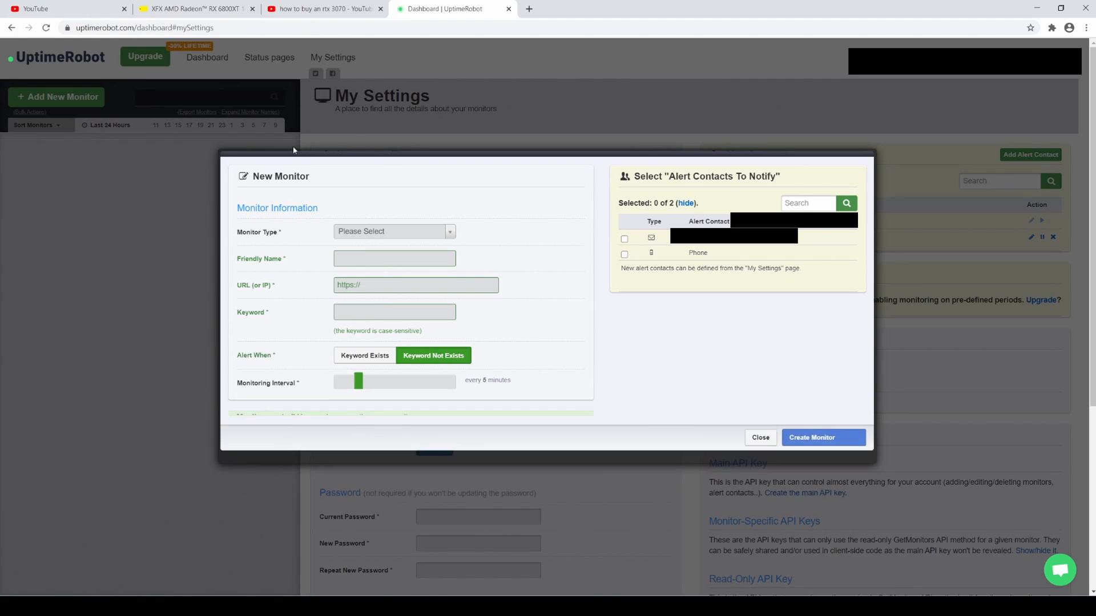
- Return to the dashboard until GPU AMD reports Up with Keyword Found, then view Best Buy
click(759, 437)
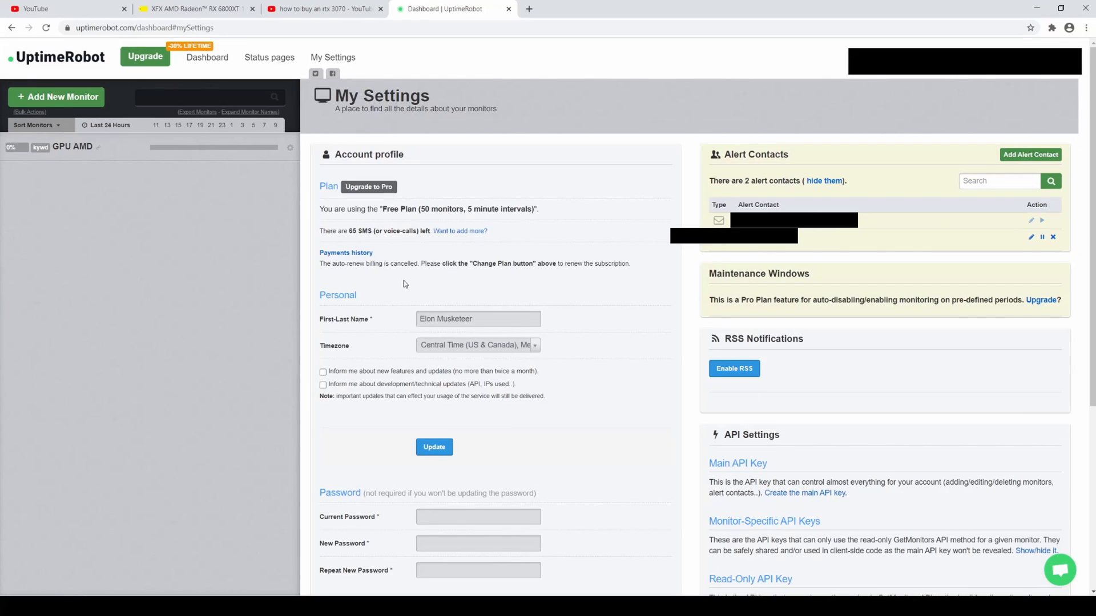
click(145, 27)
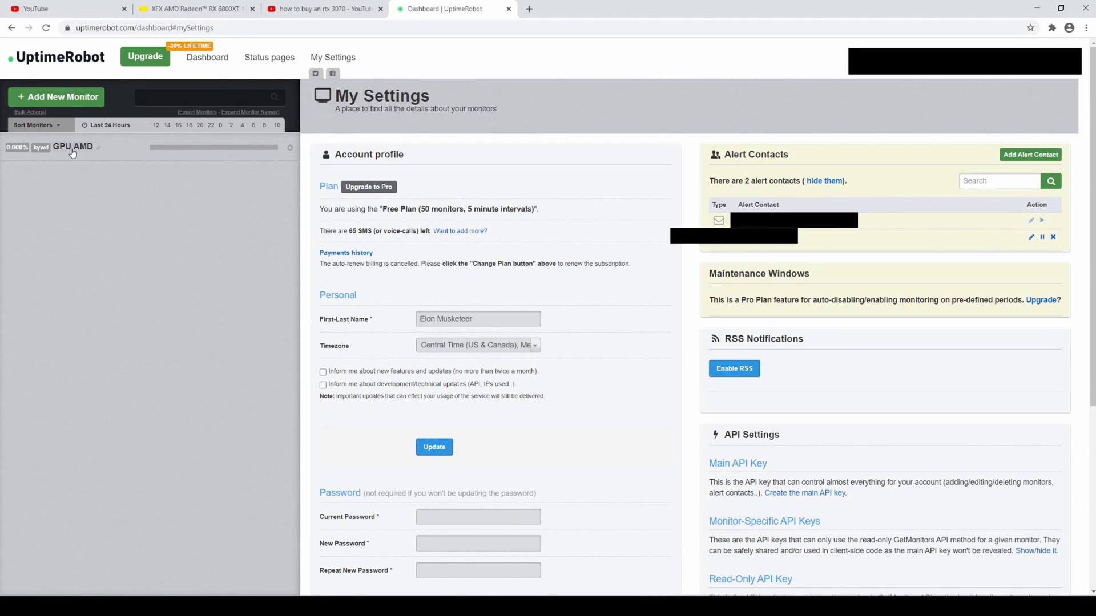
click(206, 57)
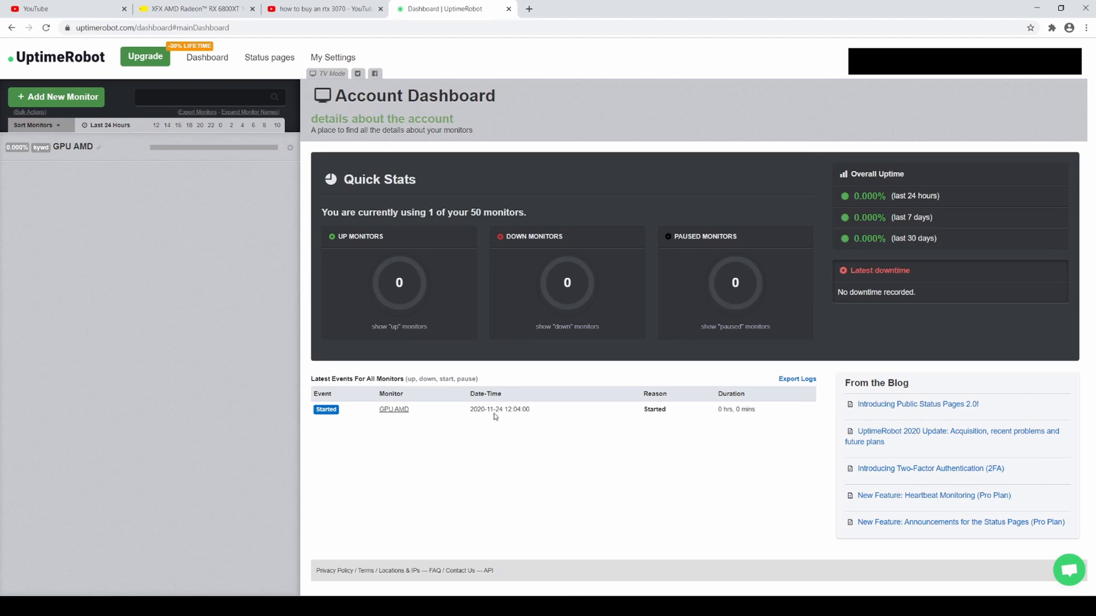
mouse_move(599, 426)
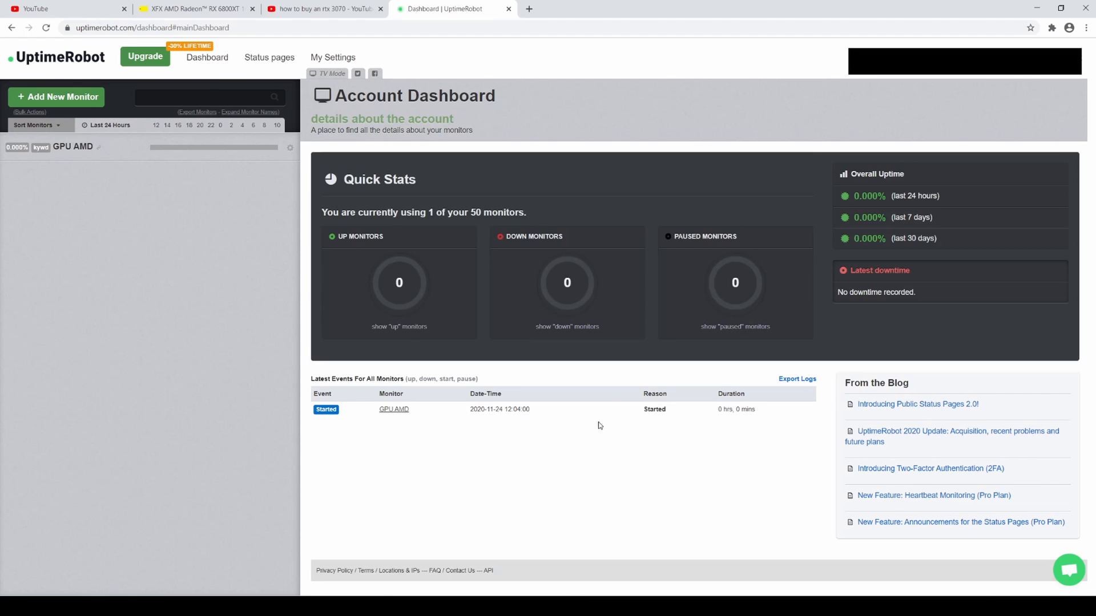
click(174, 28)
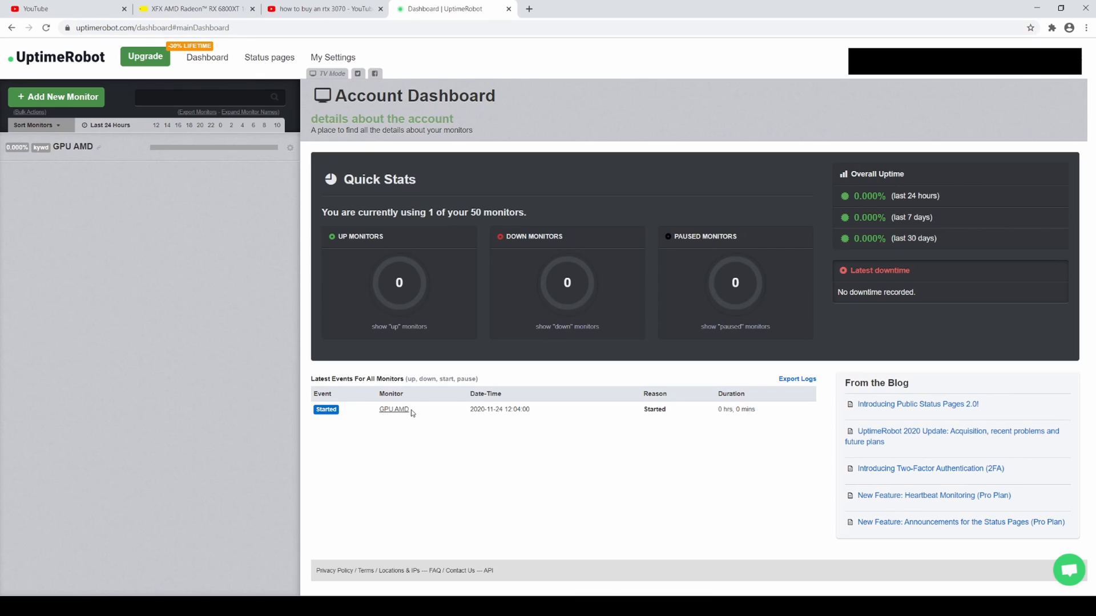
mouse_move(550, 412)
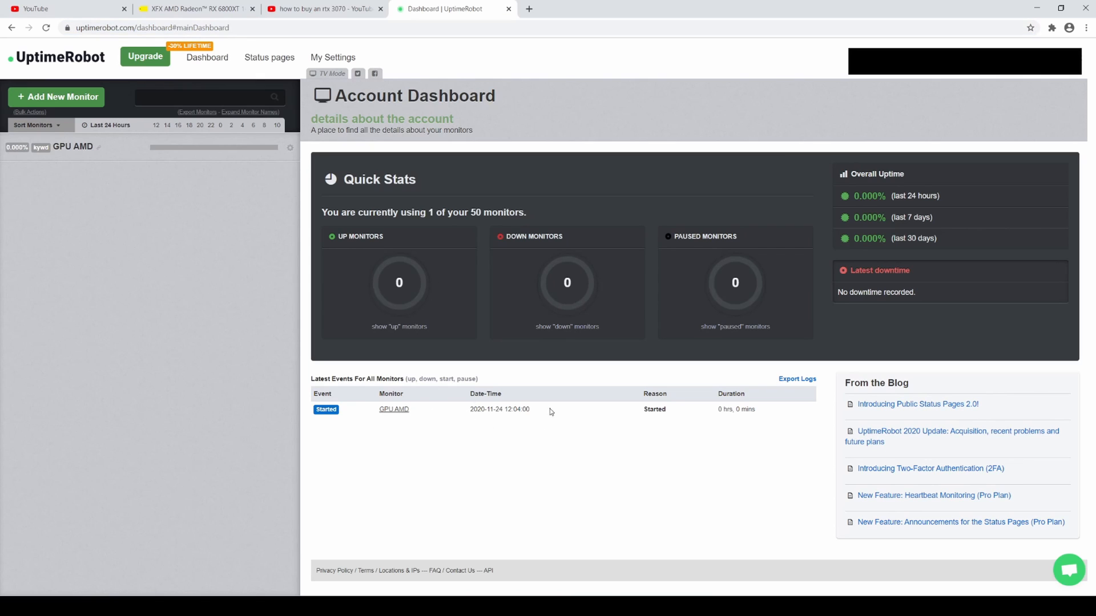
mouse_move(383, 156)
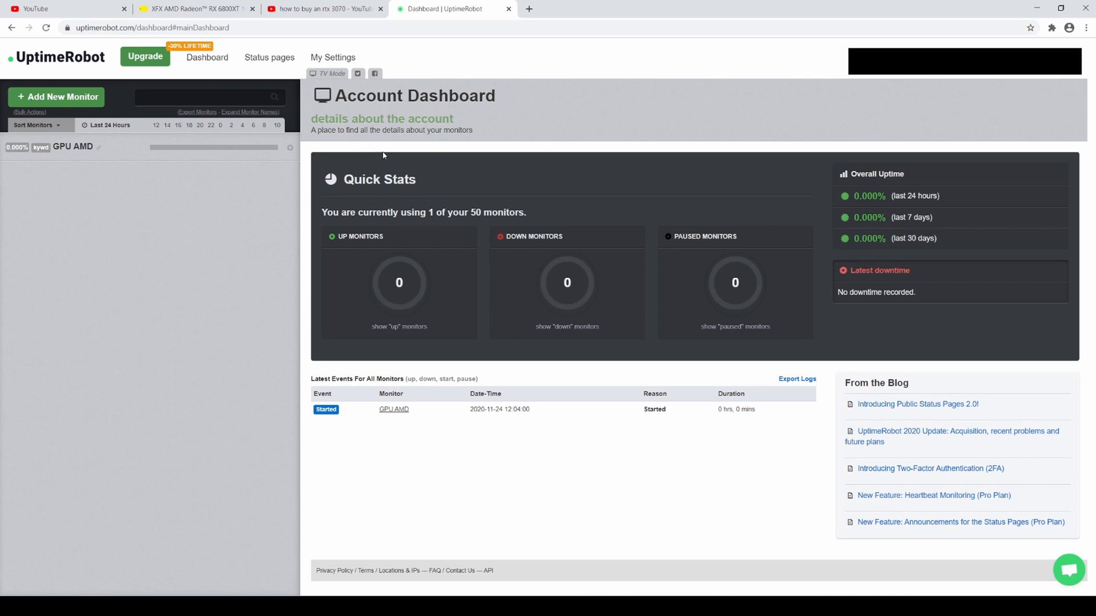
click(150, 27)
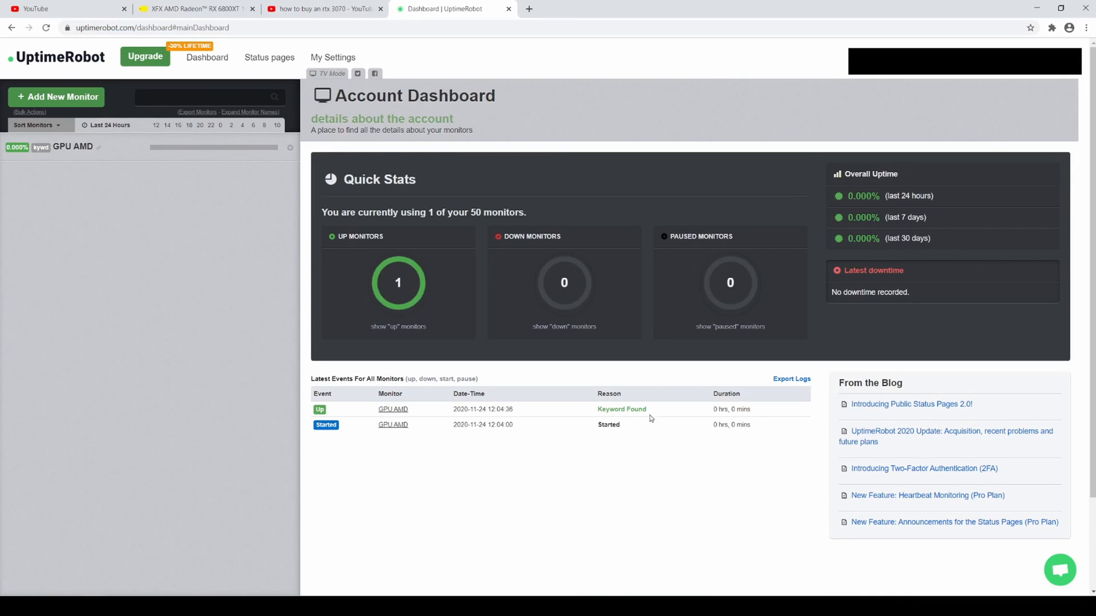
mouse_move(619, 407)
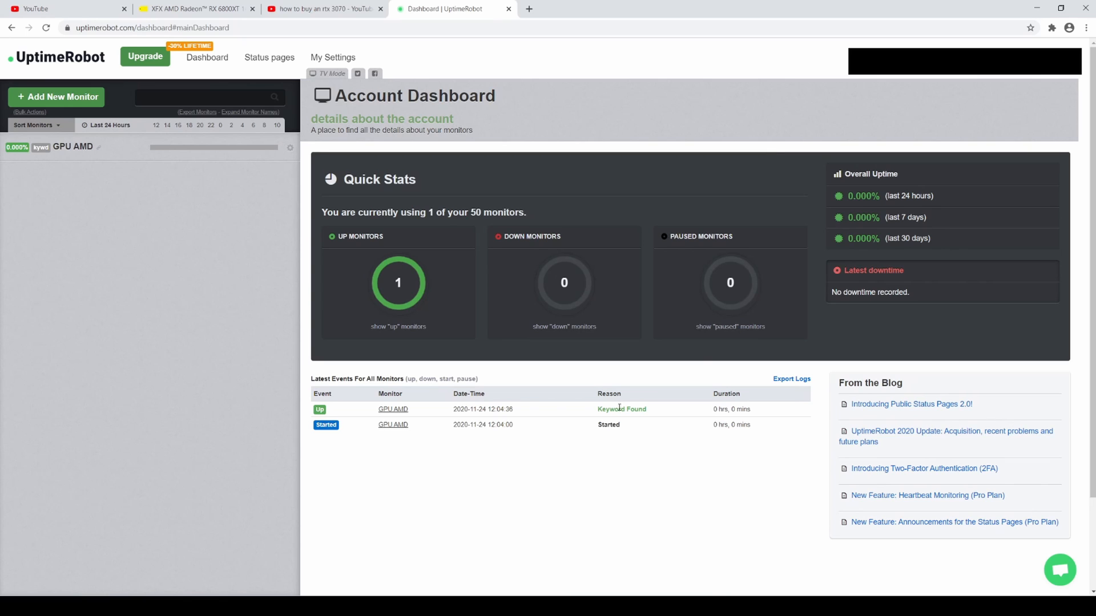
click(195, 8)
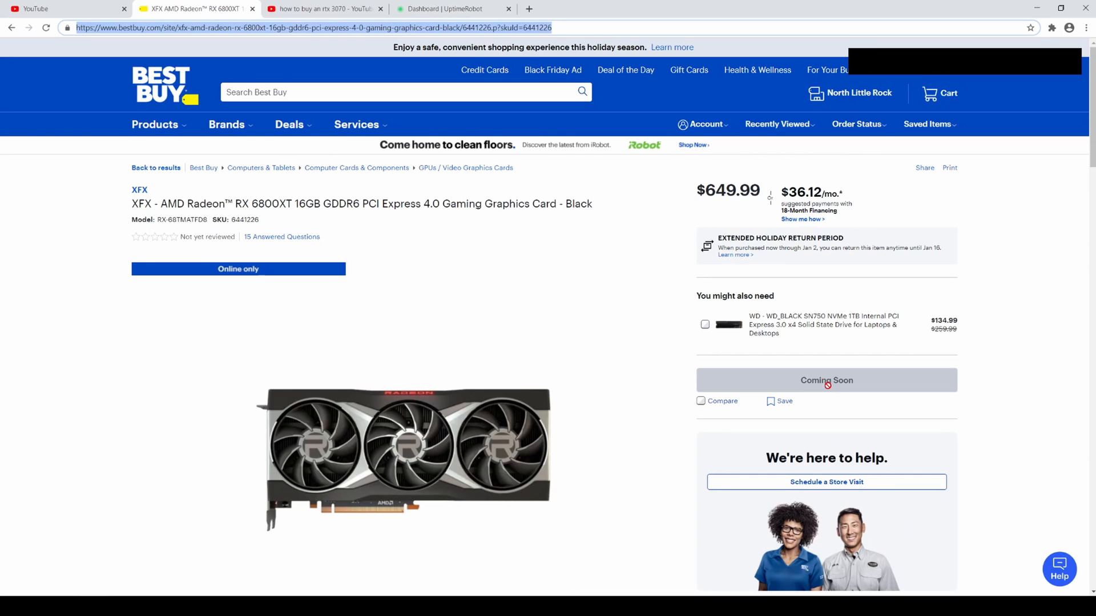
click(452, 8)
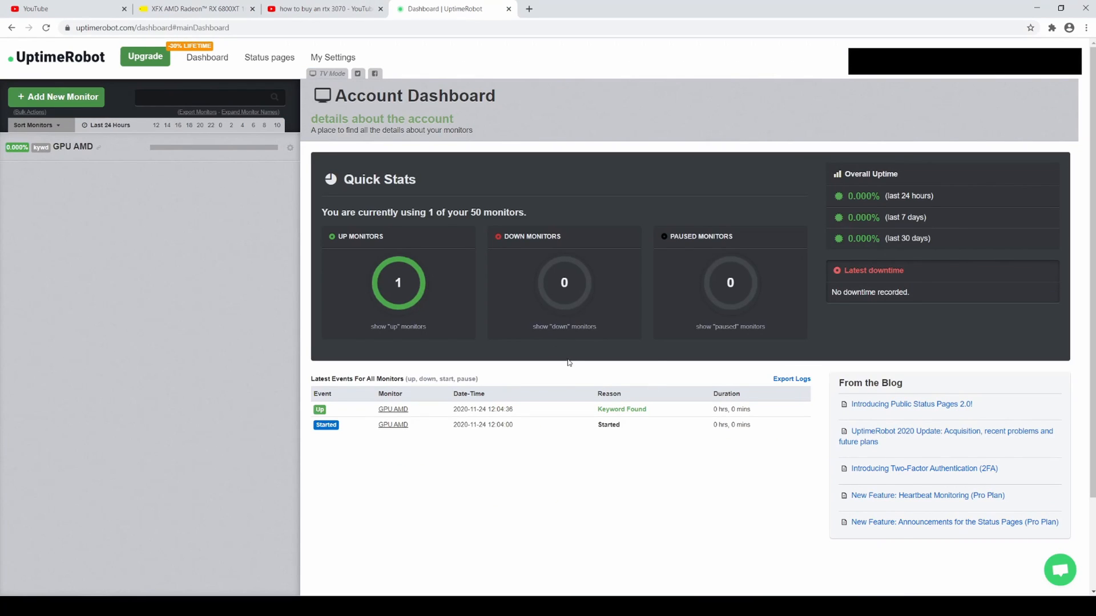
mouse_move(575, 363)
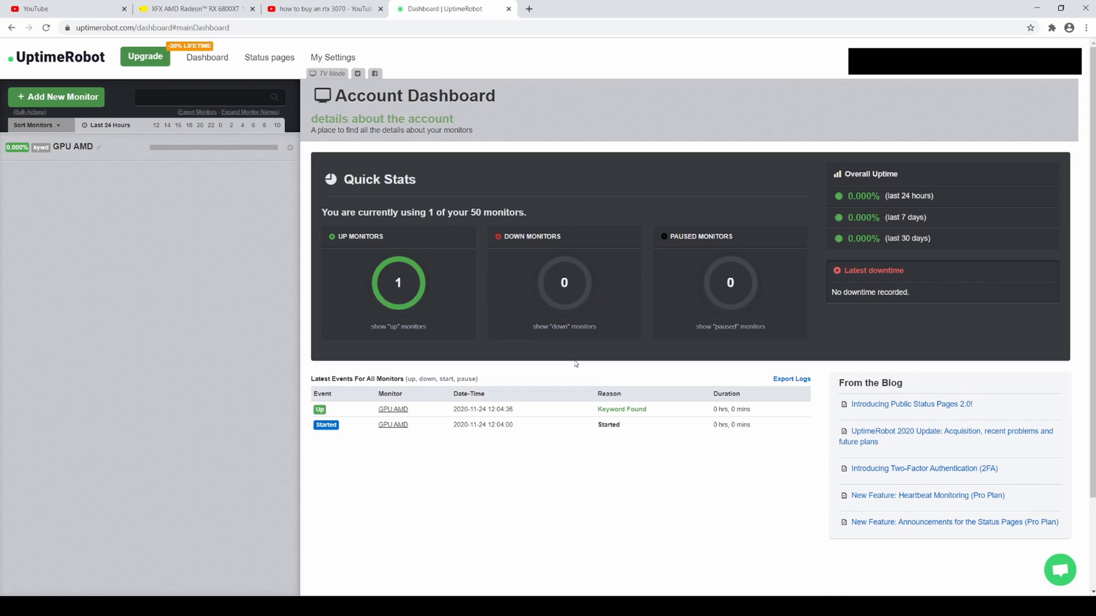
click(195, 8)
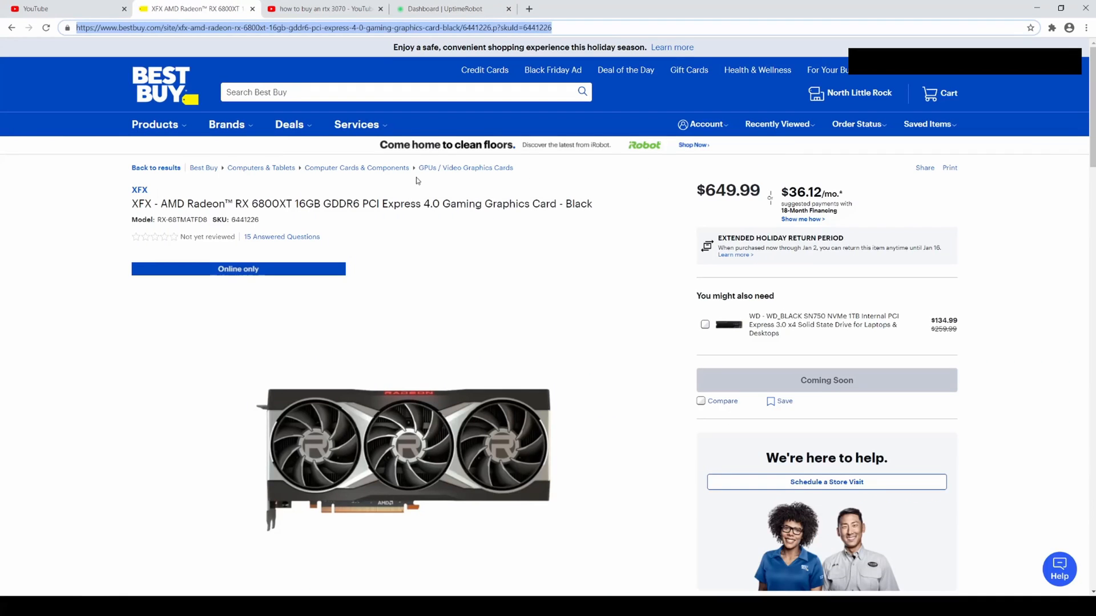
mouse_move(509, 75)
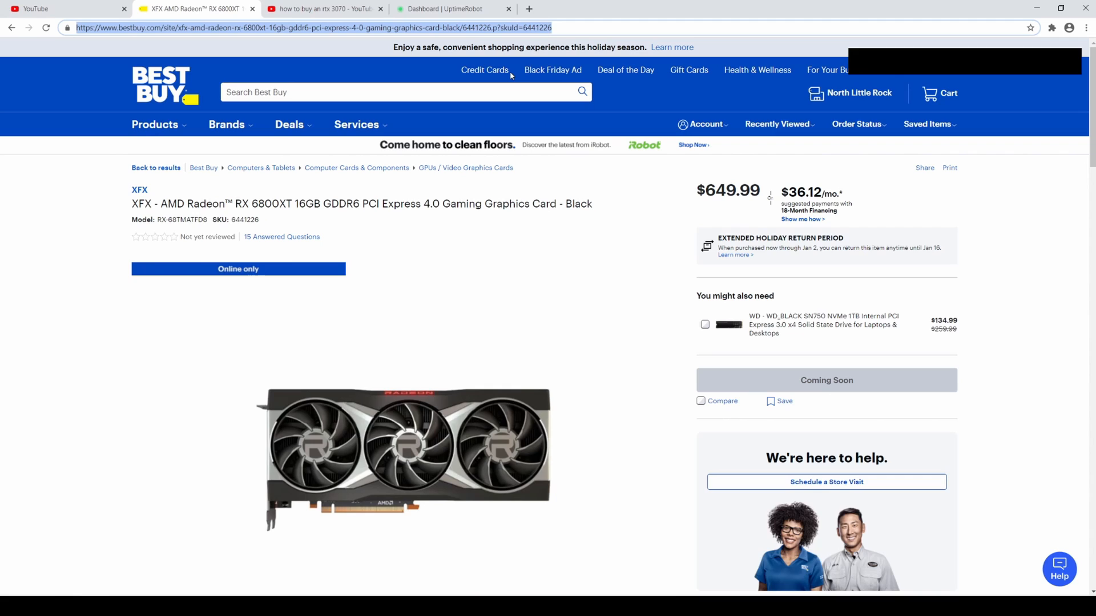
mouse_move(644, 250)
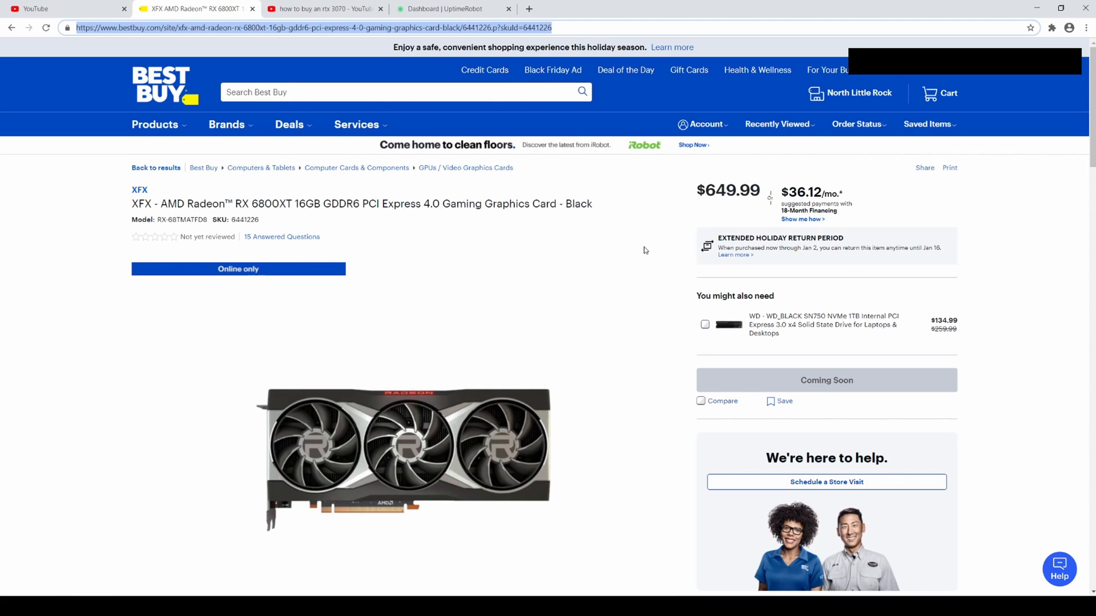
mouse_move(731, 197)
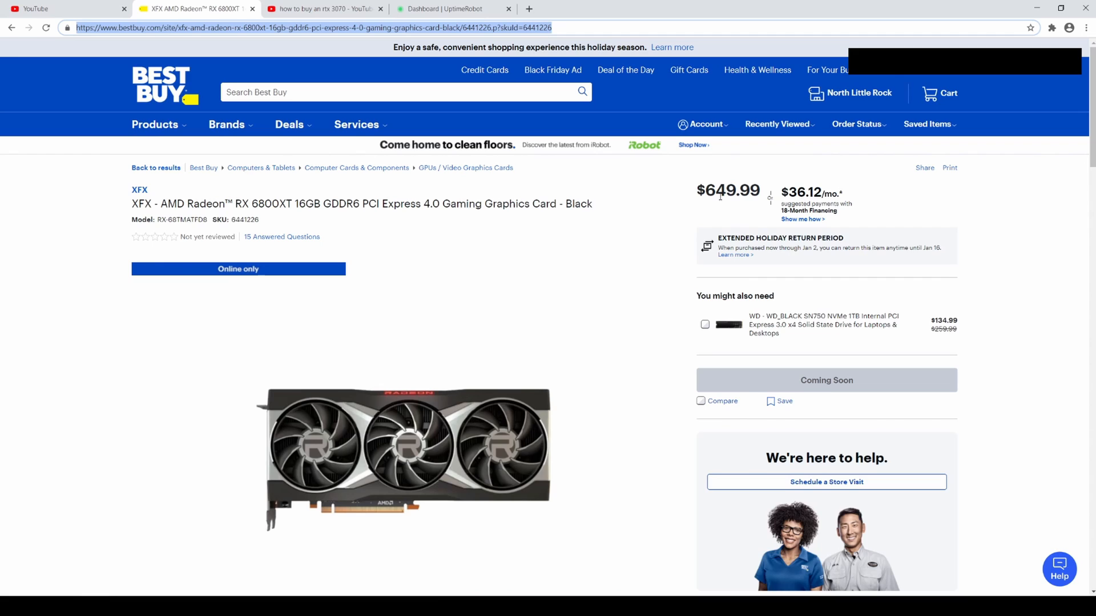
mouse_move(830, 380)
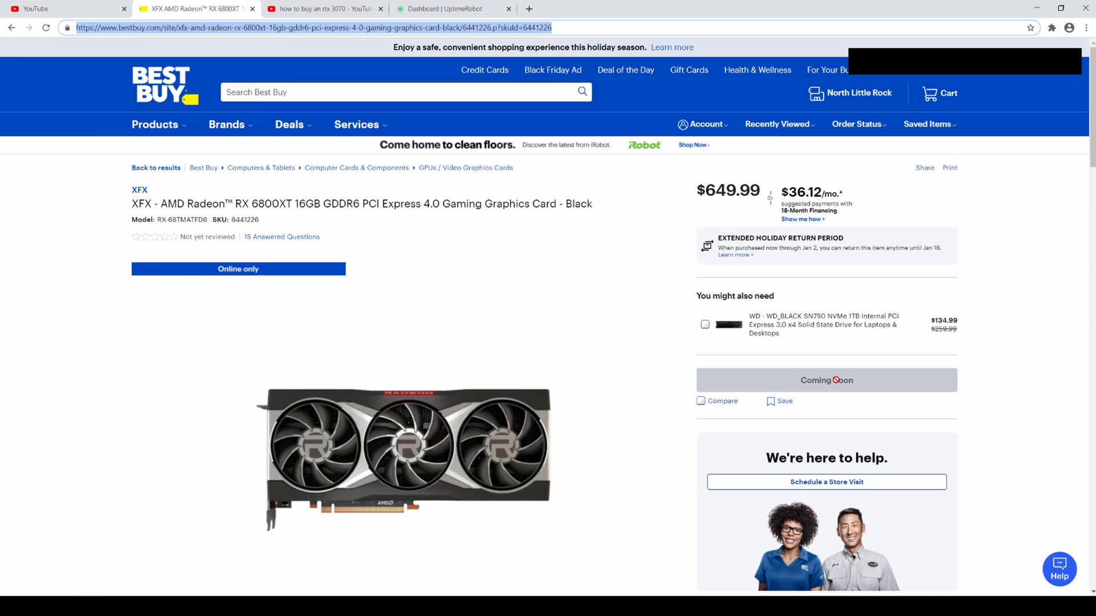
mouse_move(854, 351)
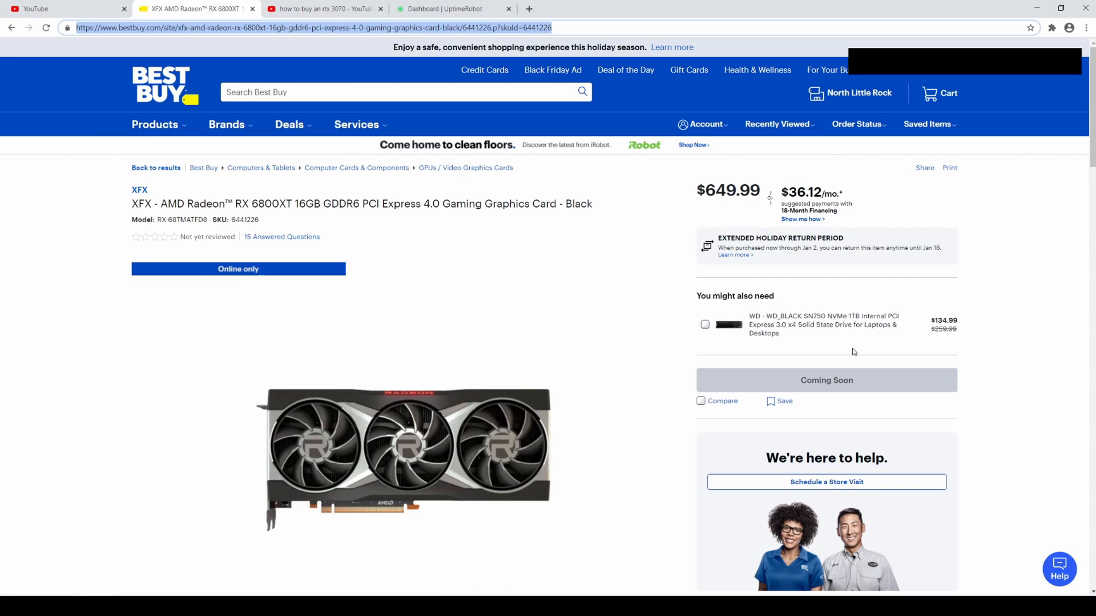